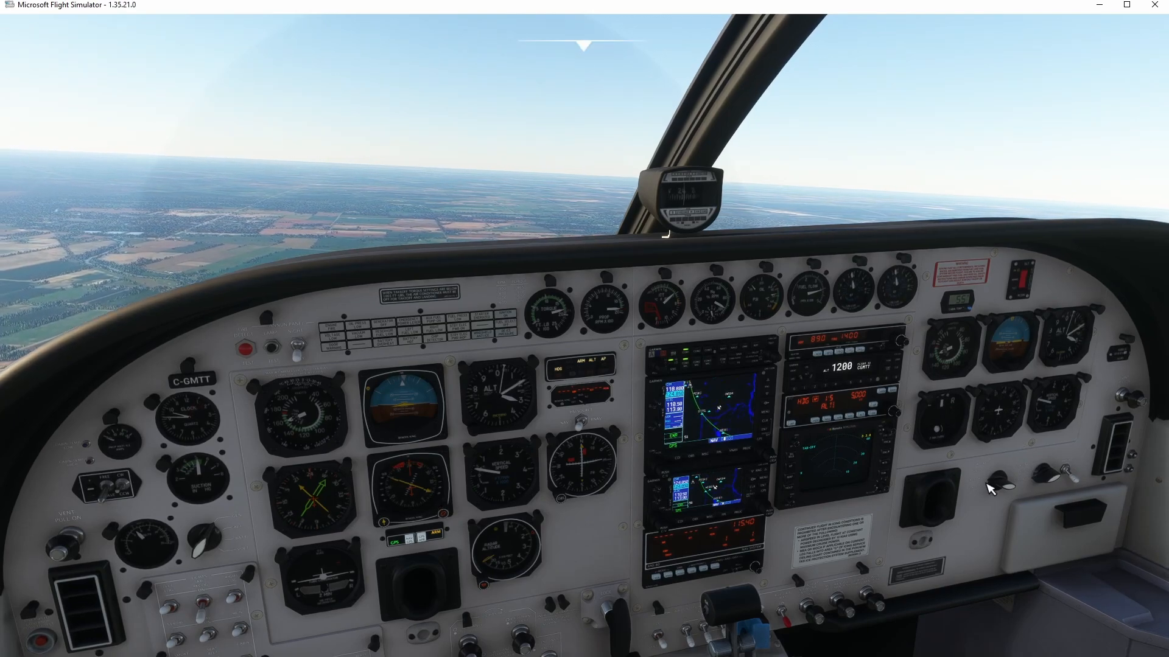
pyautogui.moveTo(971, 544)
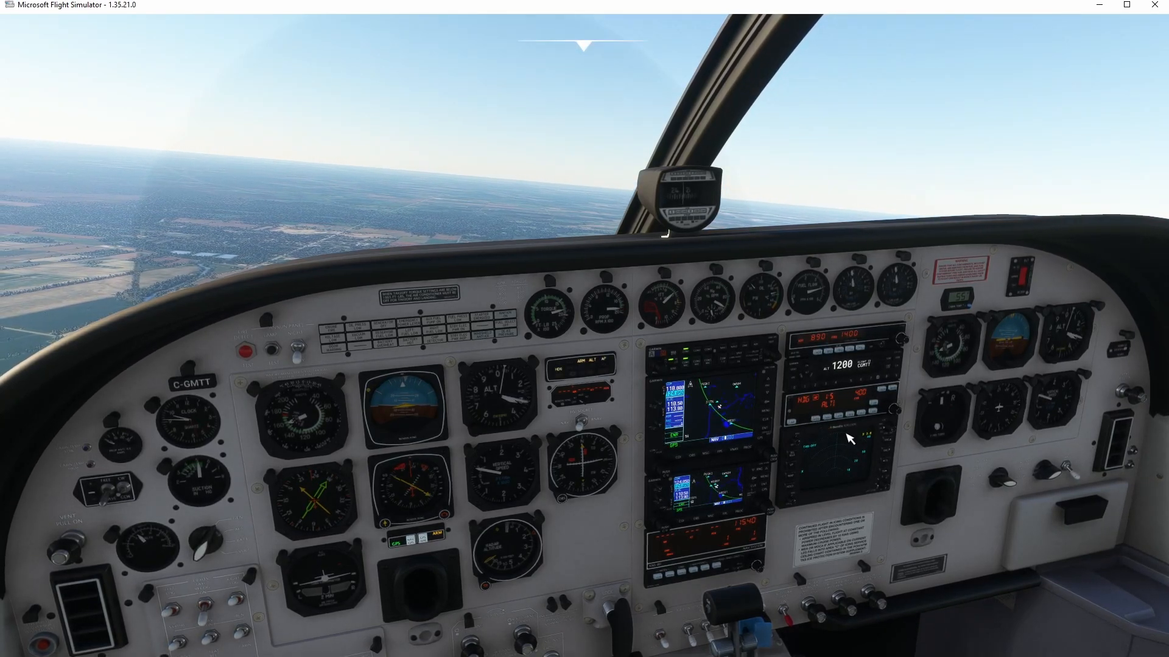
pyautogui.moveTo(884, 416)
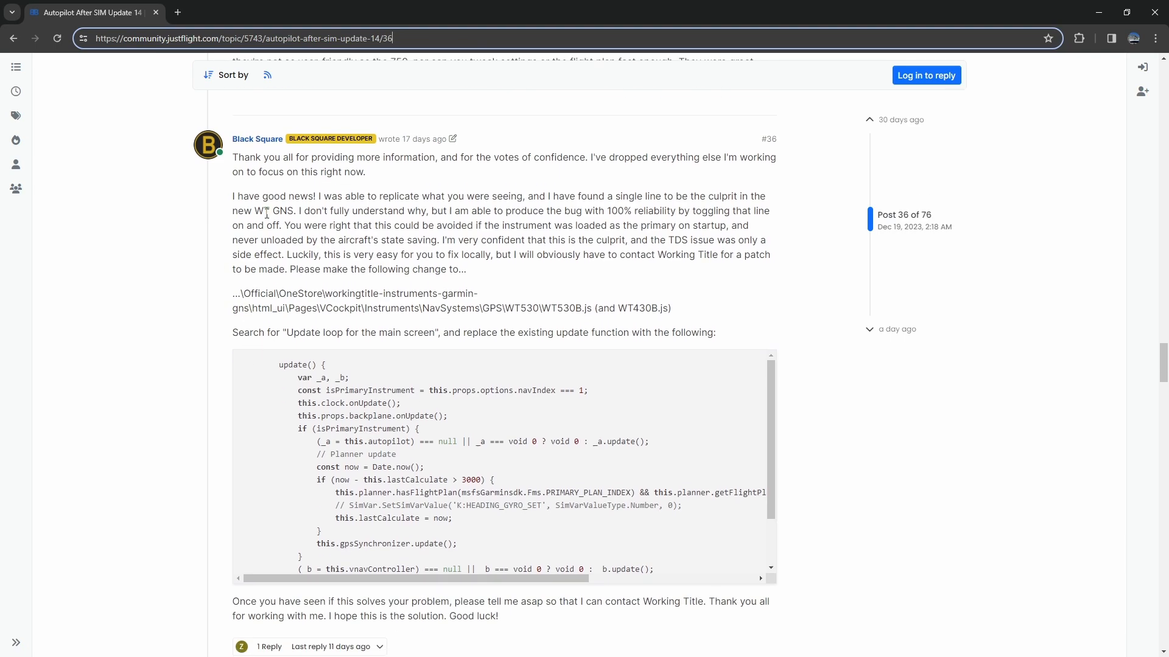
pyautogui.moveTo(290, 287)
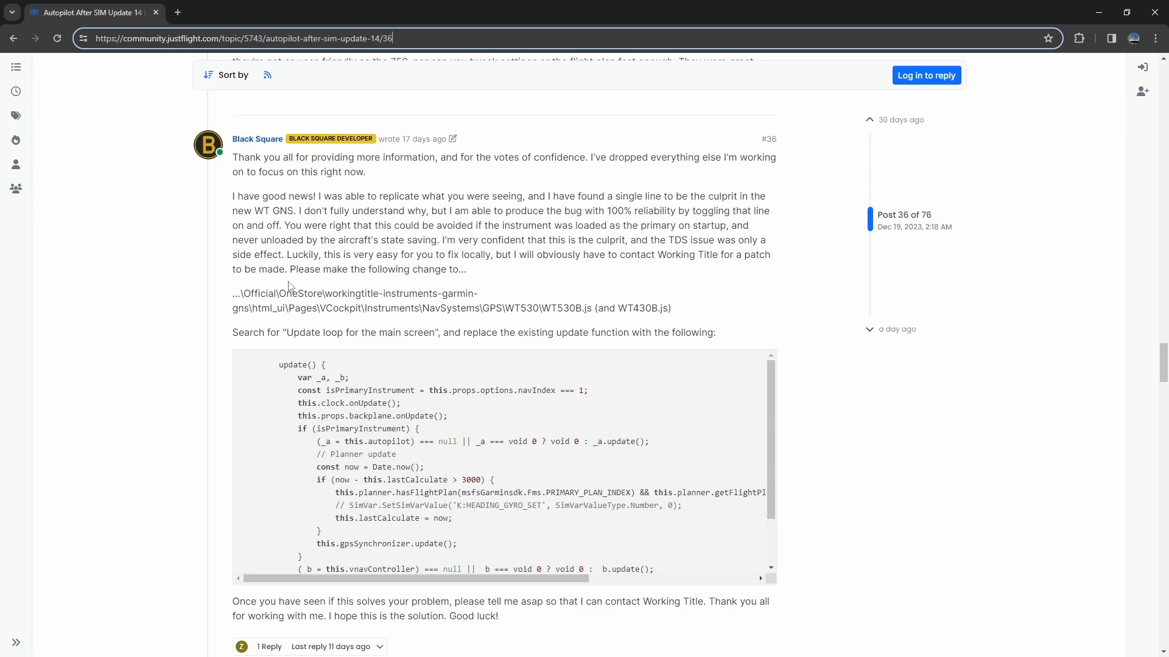
pyautogui.moveTo(242, 372)
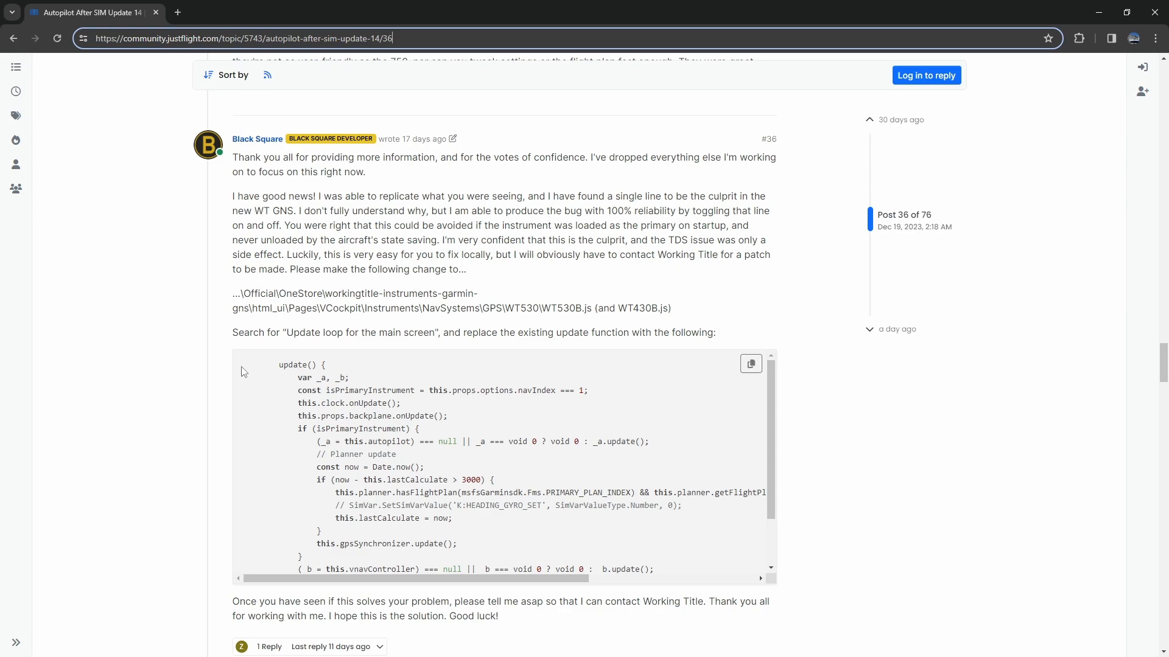
pyautogui.moveTo(518, 432)
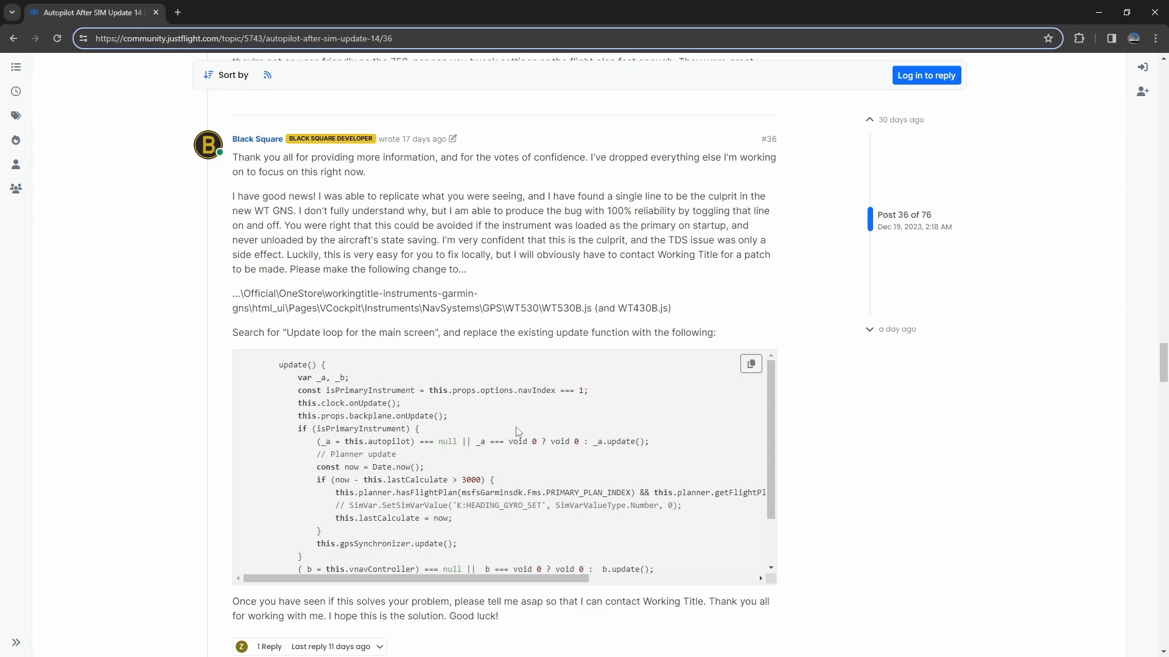
# Scroll through post #36's replacement update() code block in the autopilot thread.
pyautogui.scroll(-3)
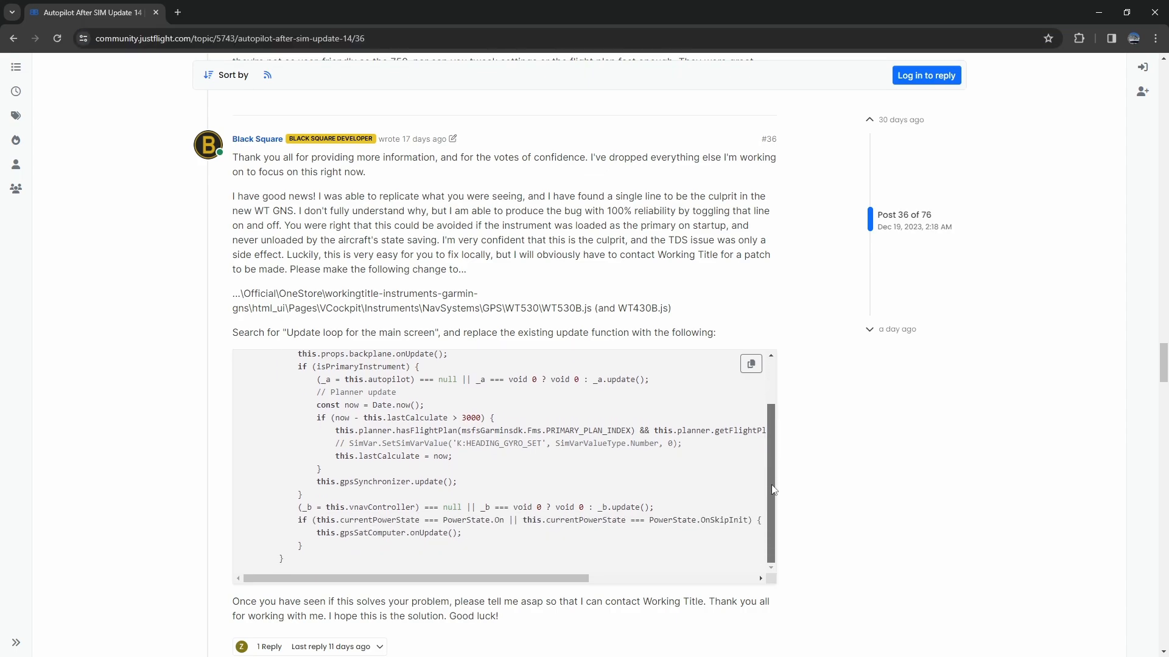
pyautogui.scroll(3)
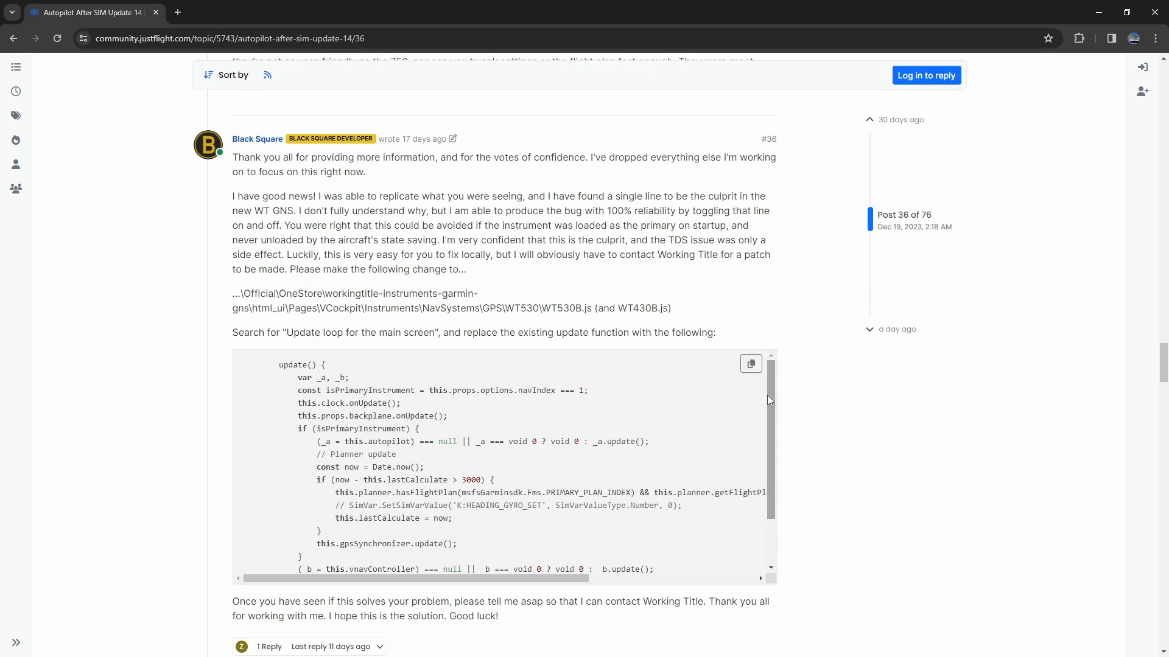
# Scroll the VS Code diff of '530 original update loop.js' against '530 update mod code.js'.
pyautogui.press('alt+tab')
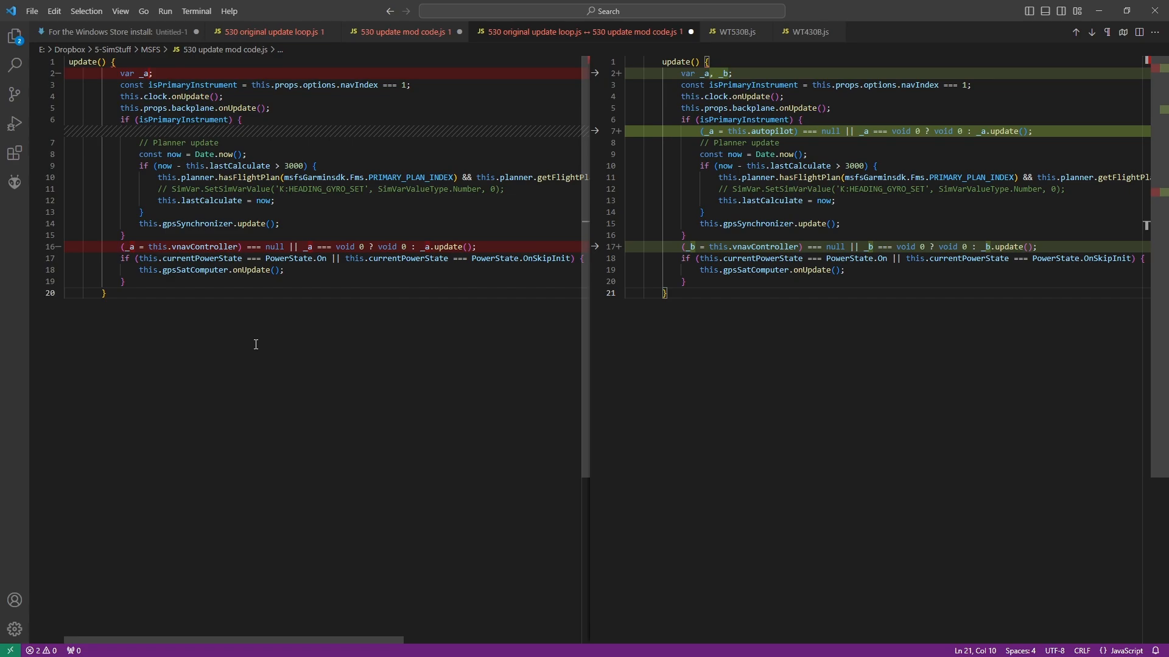
pyautogui.moveTo(418, 335)
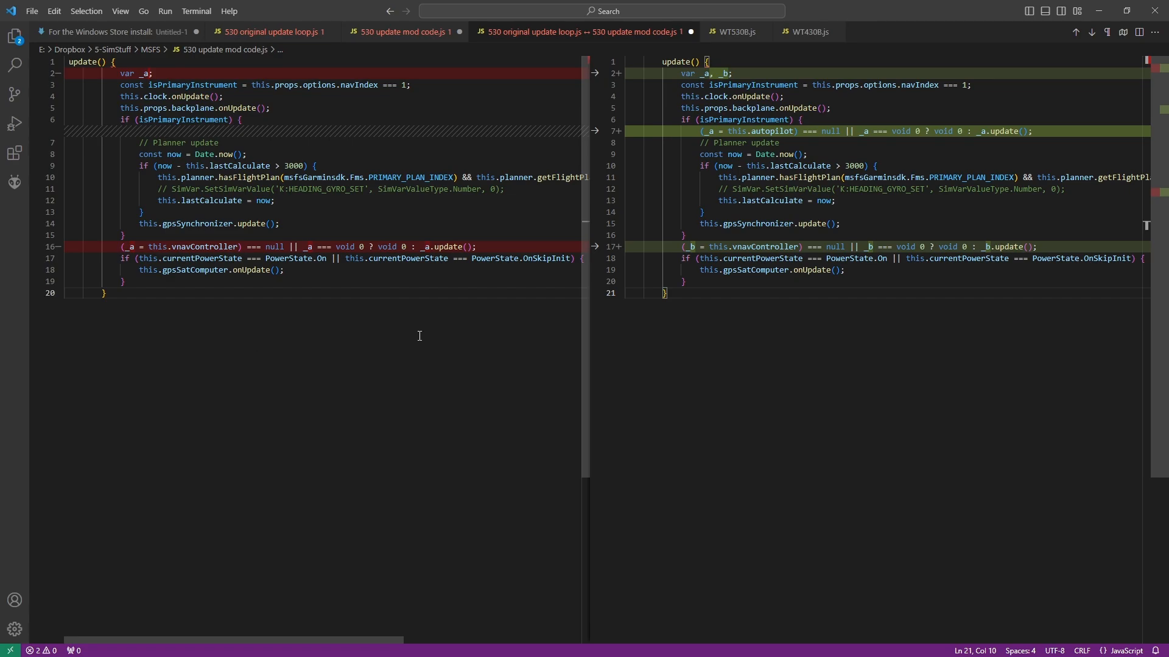
pyautogui.moveTo(514, 355)
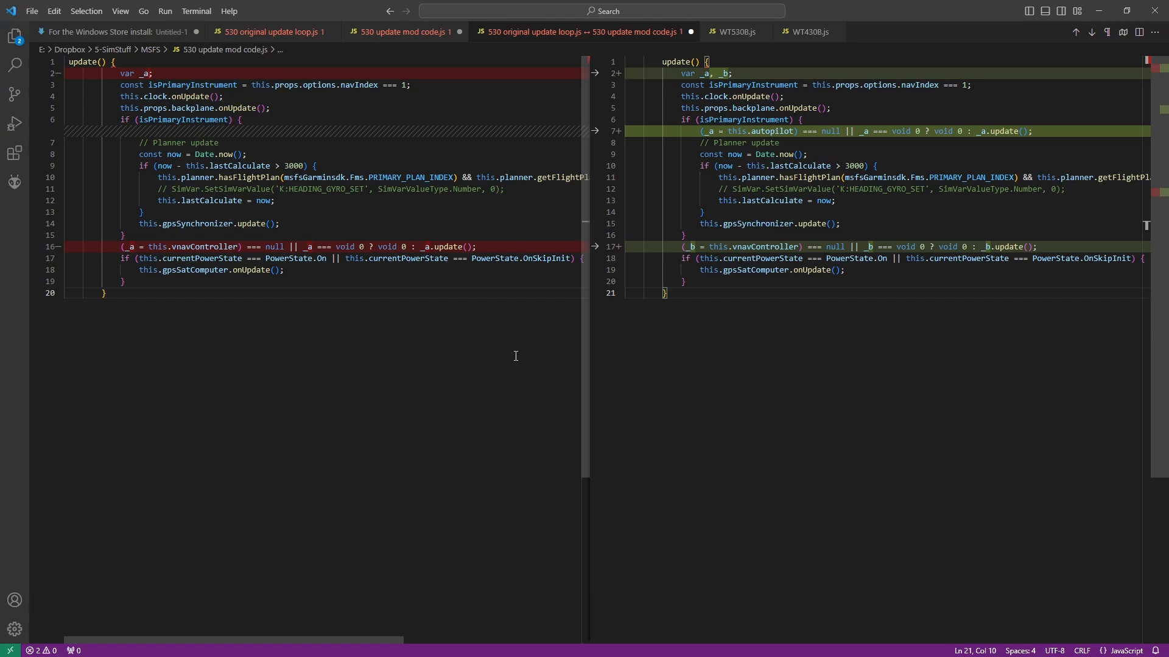
pyautogui.moveTo(694, 94)
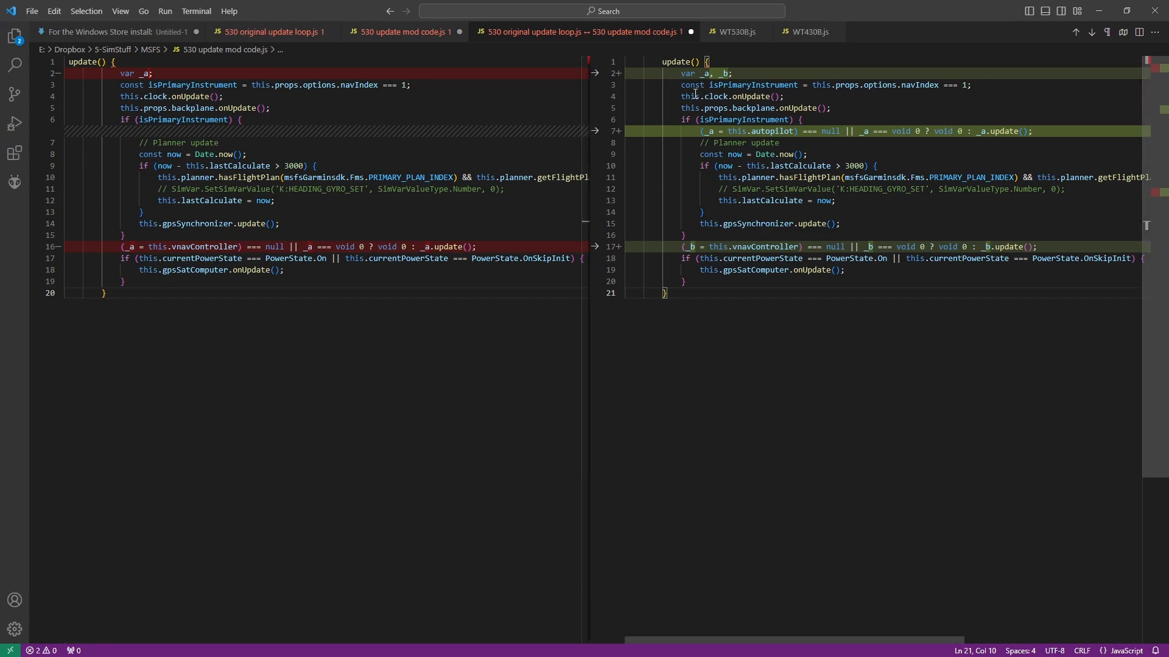
pyautogui.moveTo(723, 401)
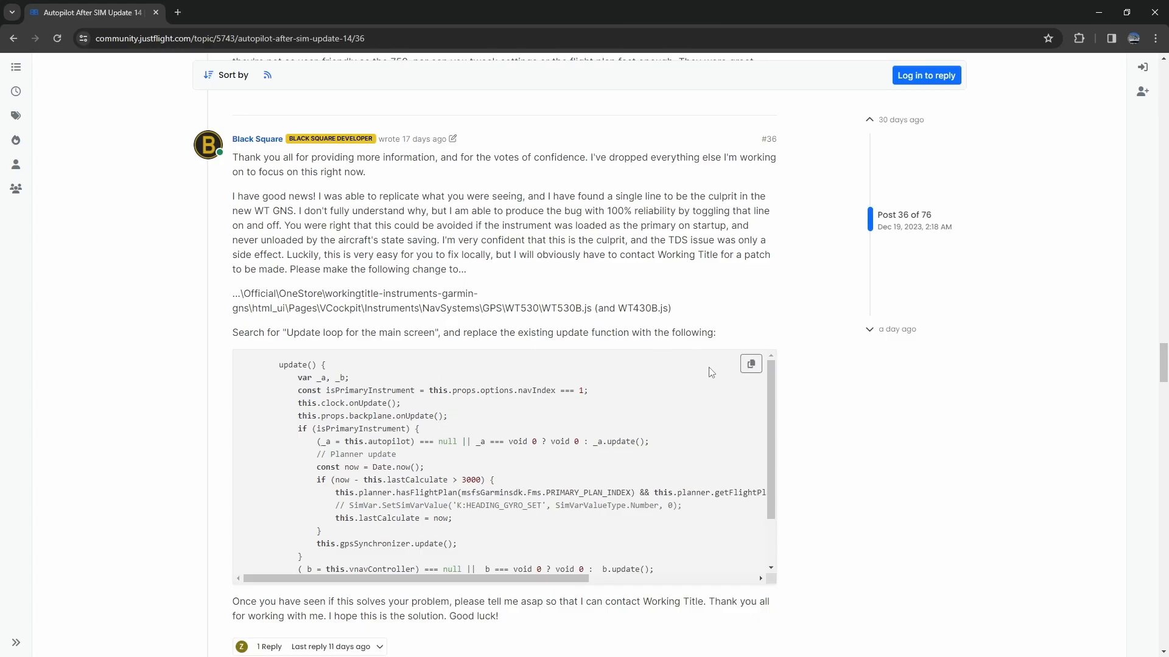
pyautogui.moveTo(296, 376)
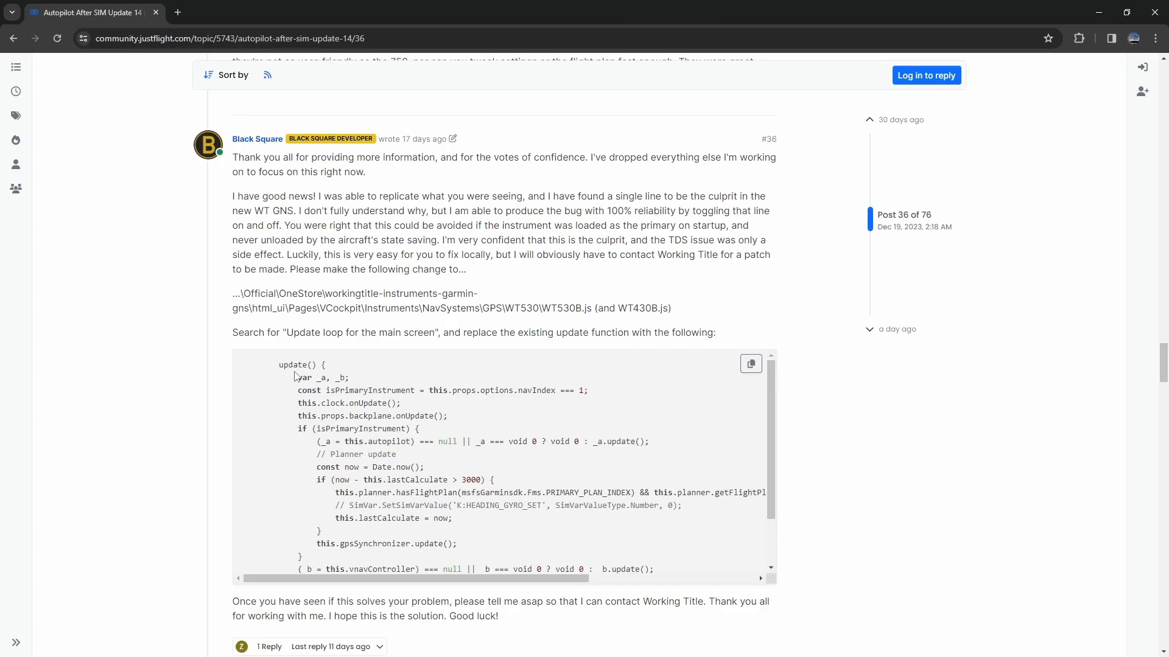
pyautogui.scroll(-3)
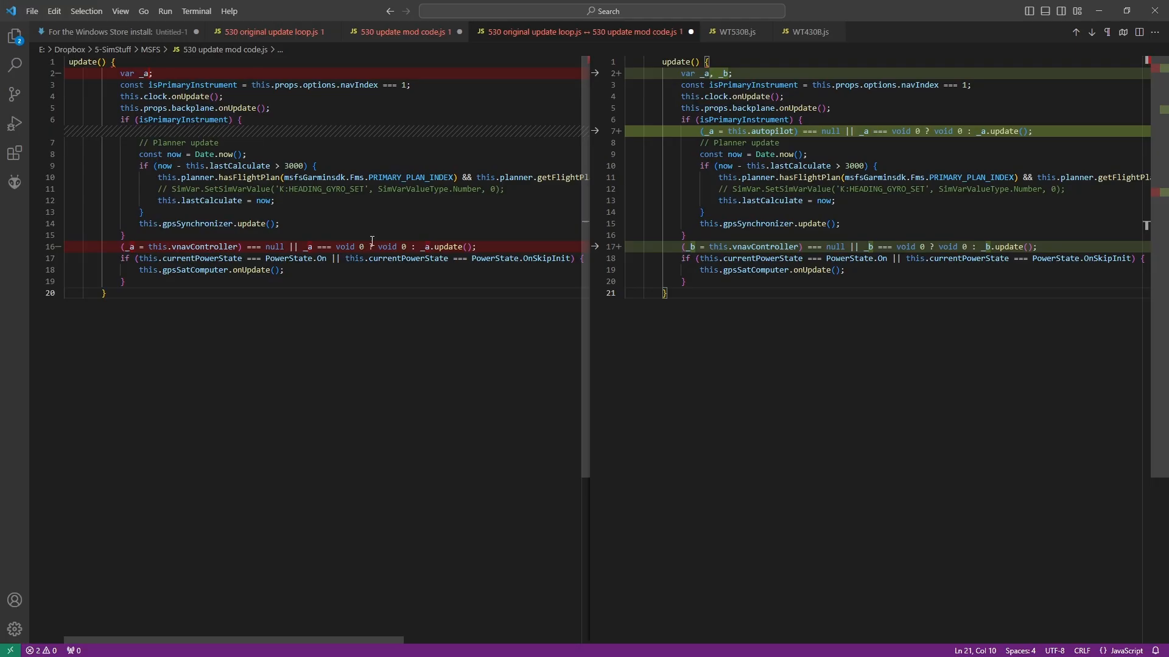
pyautogui.moveTo(240, 165)
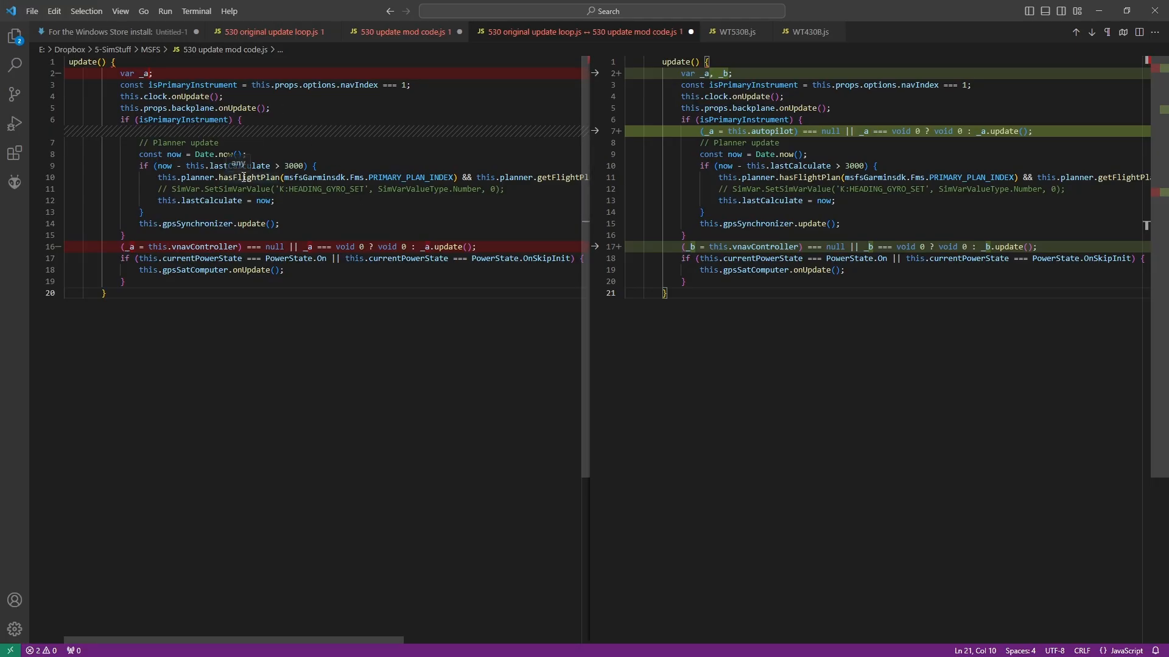
pyautogui.moveTo(362, 142)
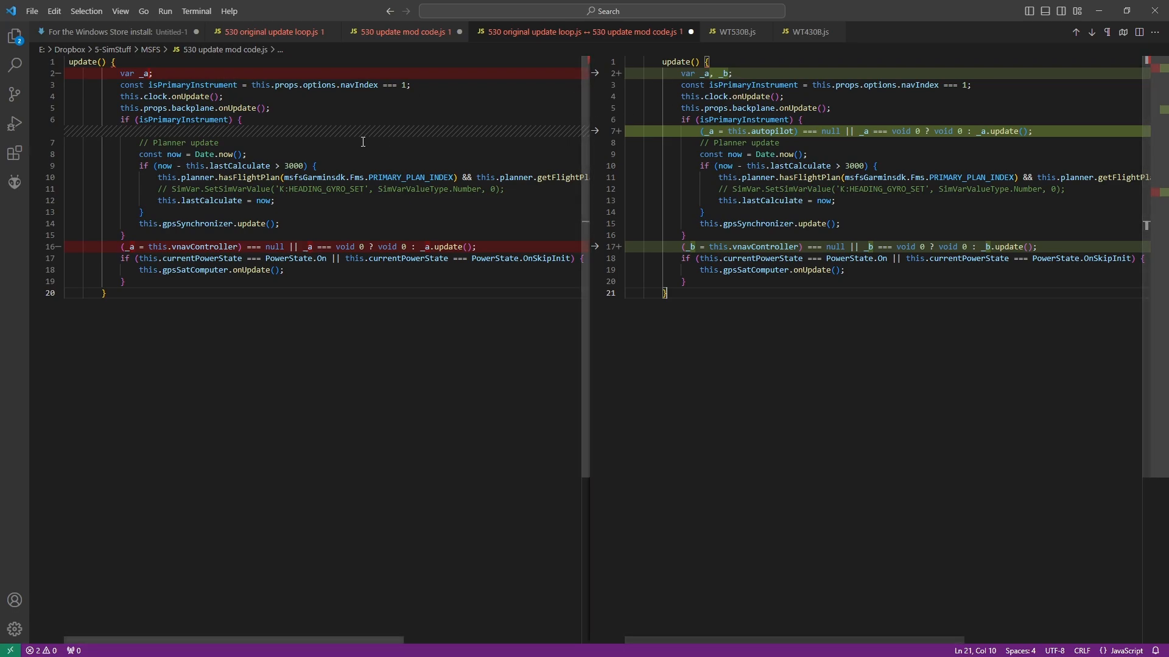
pyautogui.moveTo(651, 255)
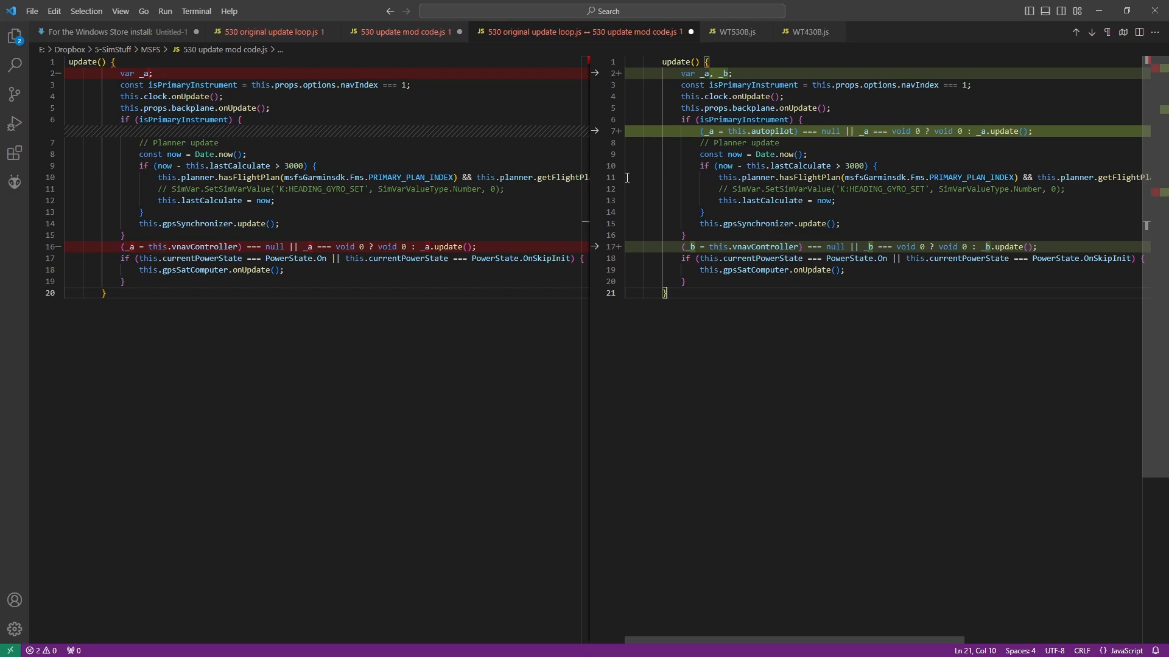
pyautogui.moveTo(879, 30)
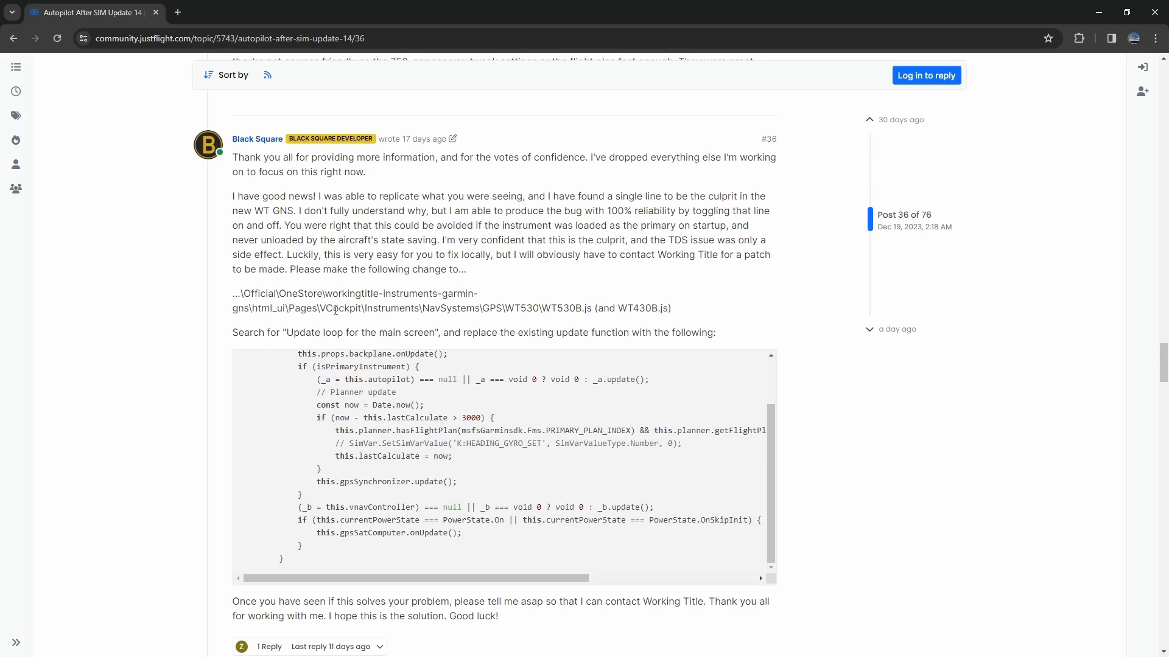
pyautogui.moveTo(497, 312)
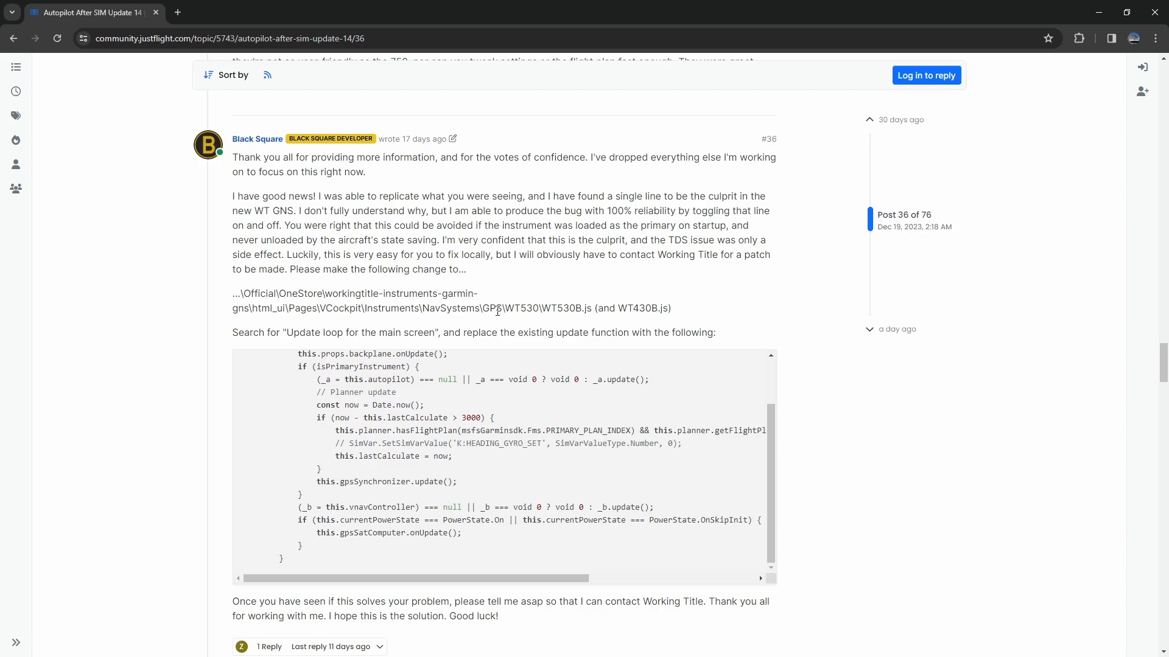
pyautogui.moveTo(548, 310)
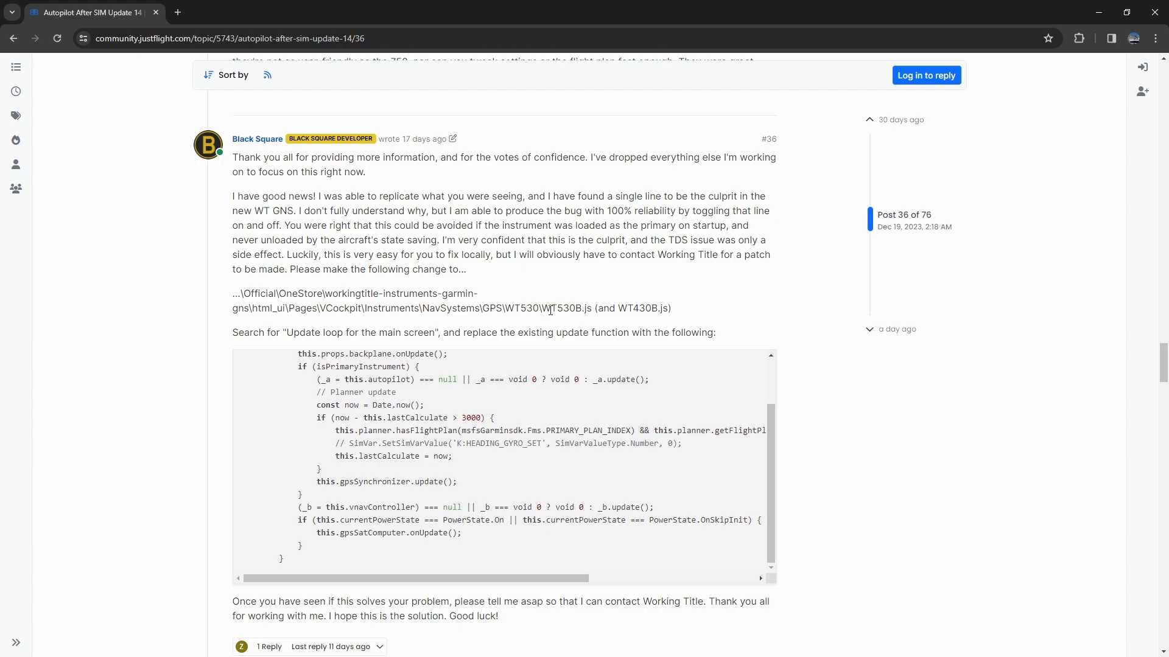
pyautogui.moveTo(588, 308)
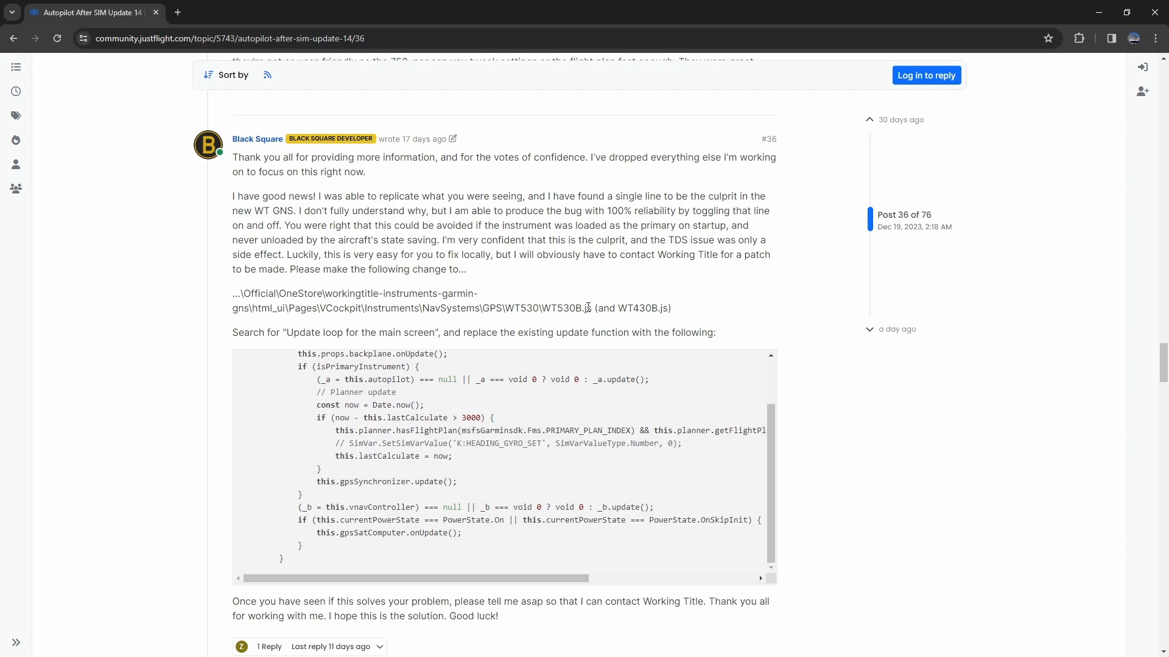
pyautogui.moveTo(569, 311)
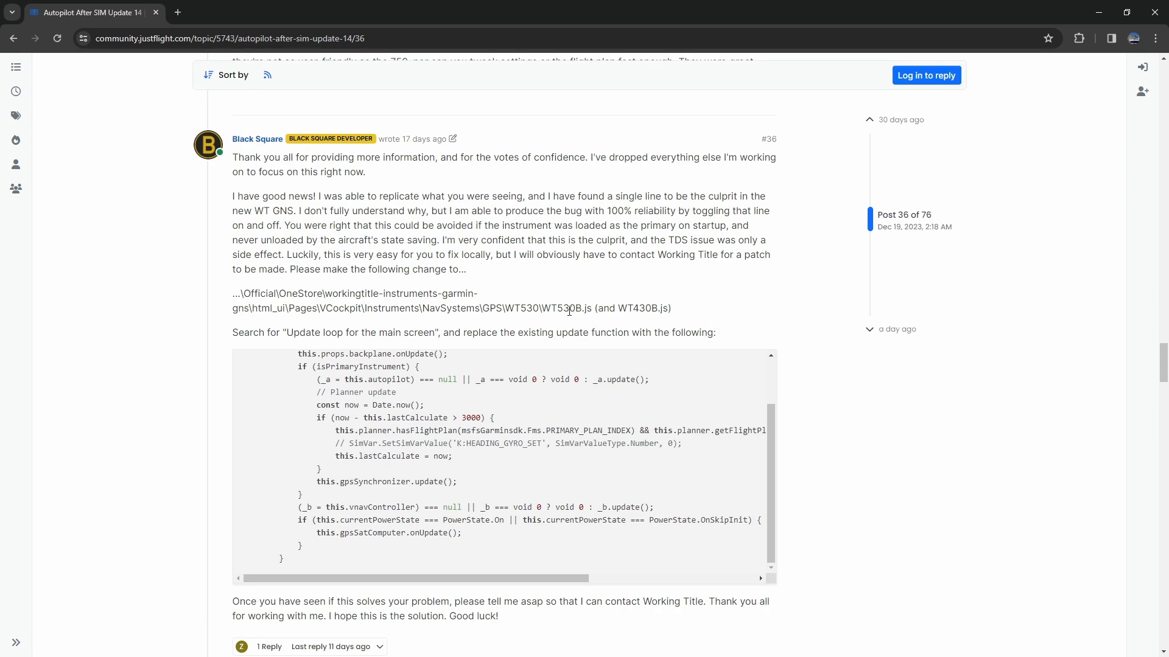
pyautogui.moveTo(644, 321)
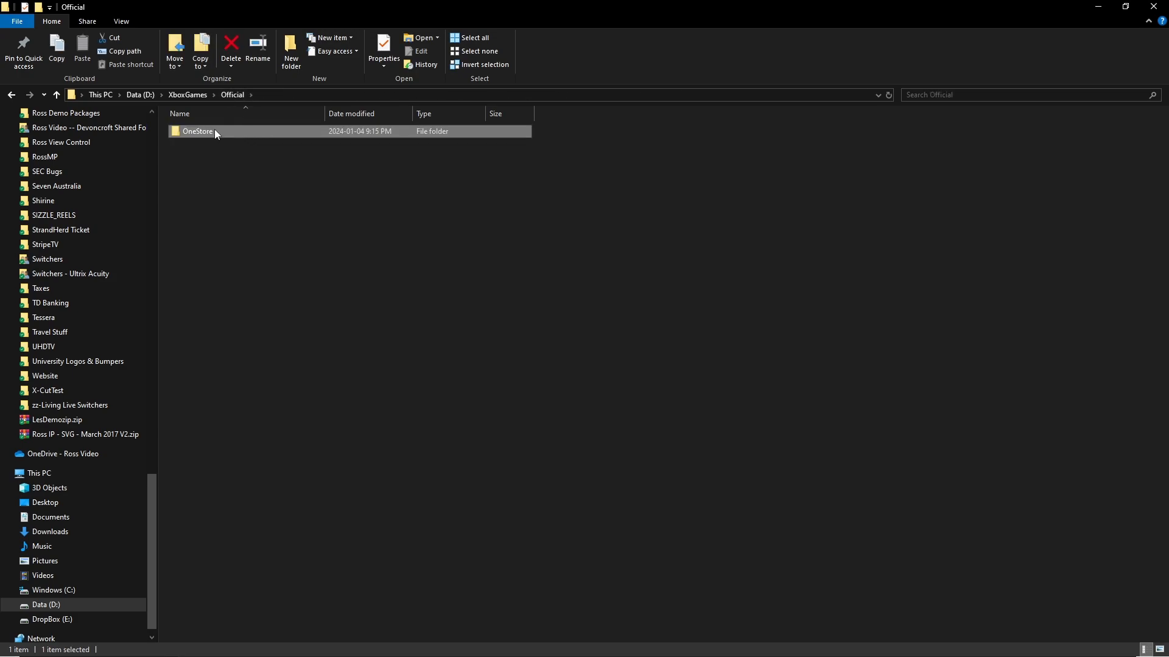
# Browse OneStore > workingtitle-instruments-garmin-gns > Pages > VCockpit > NavSystems > WT530 and right-click WT530B.js.
pyautogui.doubleClick(197, 131)
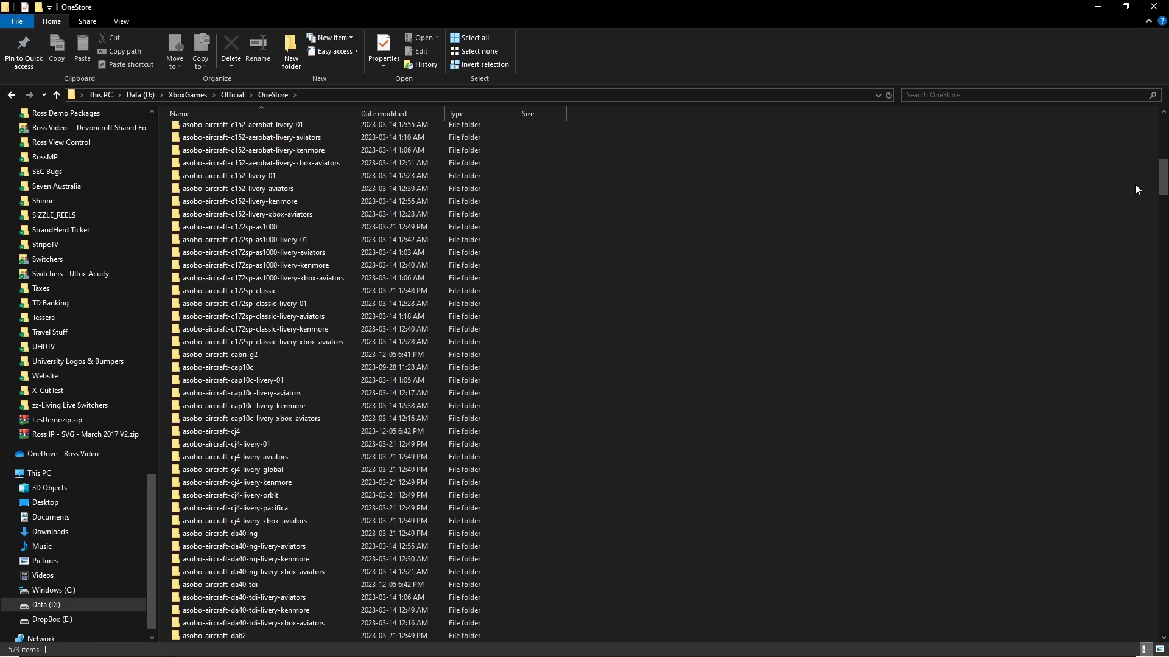
pyautogui.scroll(-3)
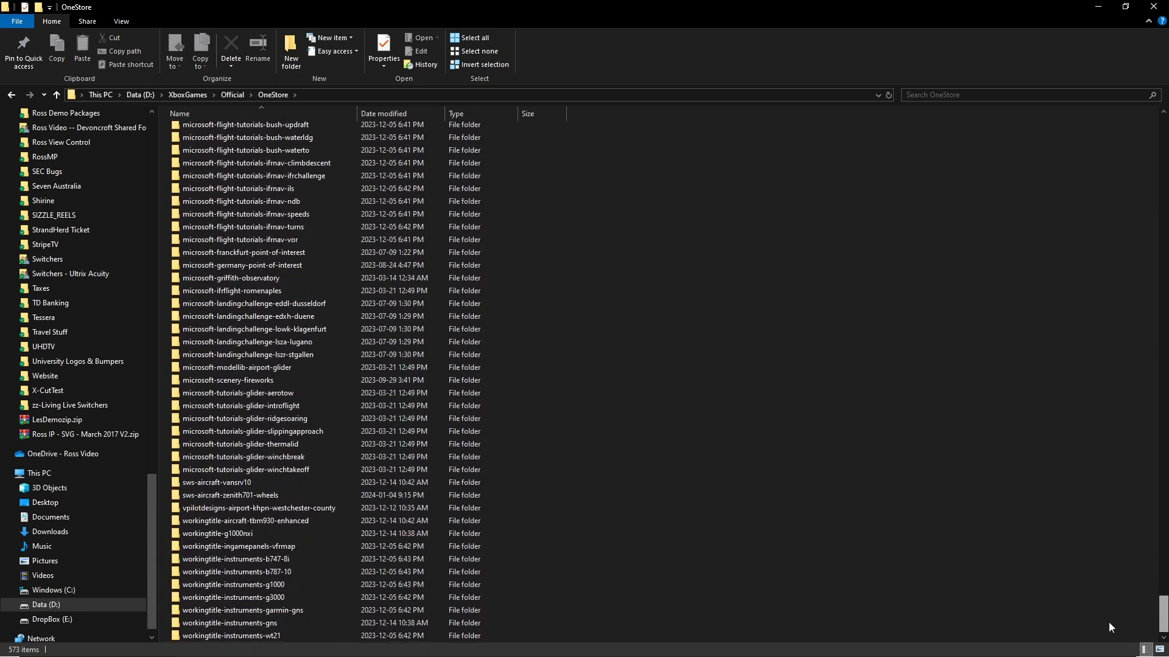
pyautogui.click(242, 610)
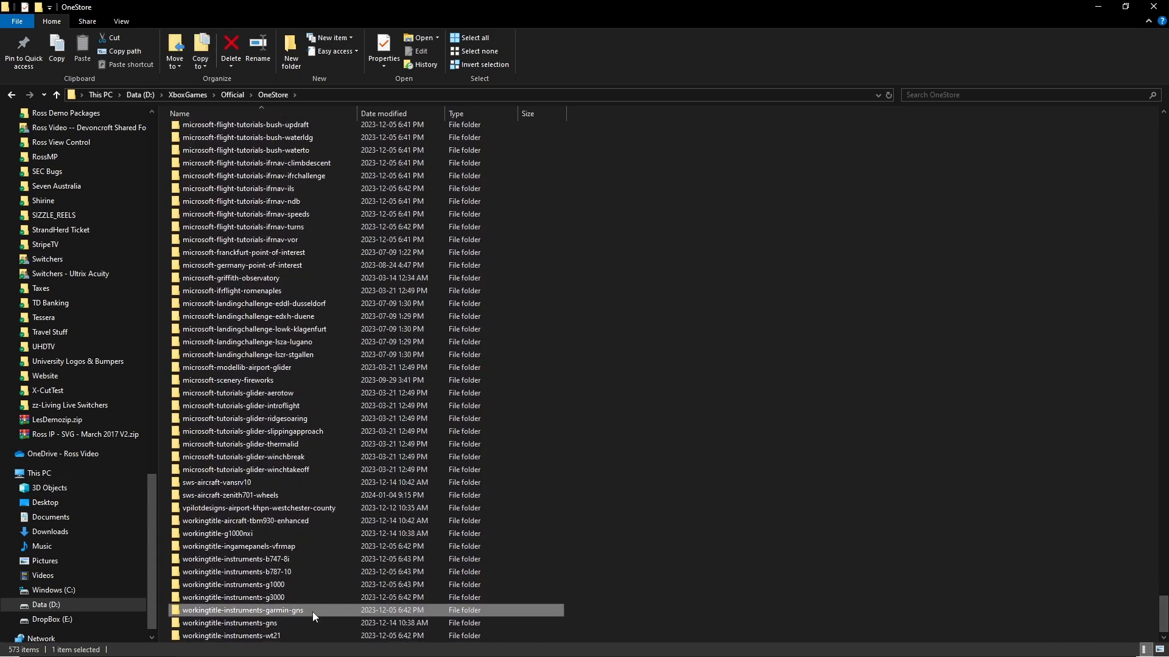
pyautogui.doubleClick(242, 610)
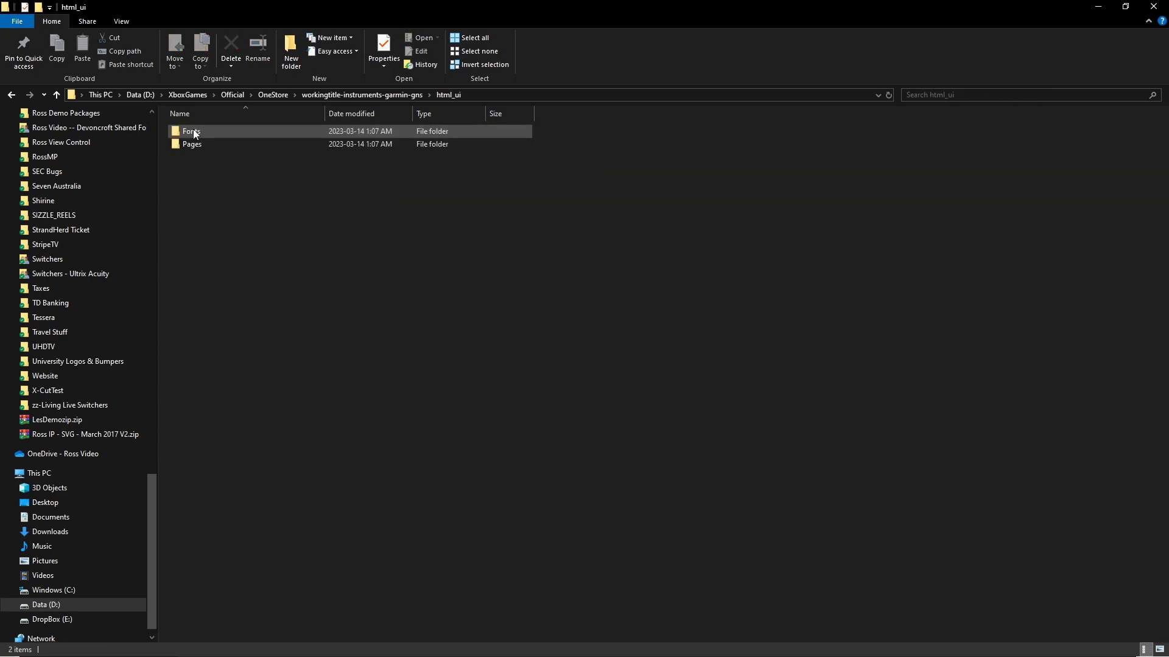
pyautogui.doubleClick(192, 143)
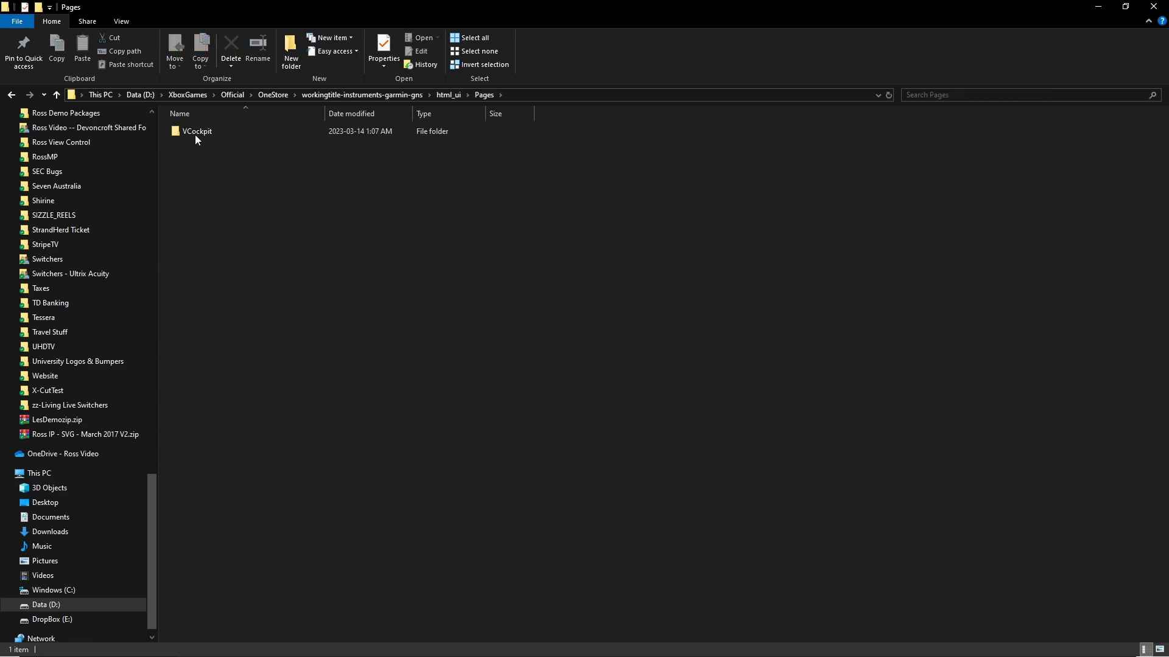
pyautogui.doubleClick(197, 131)
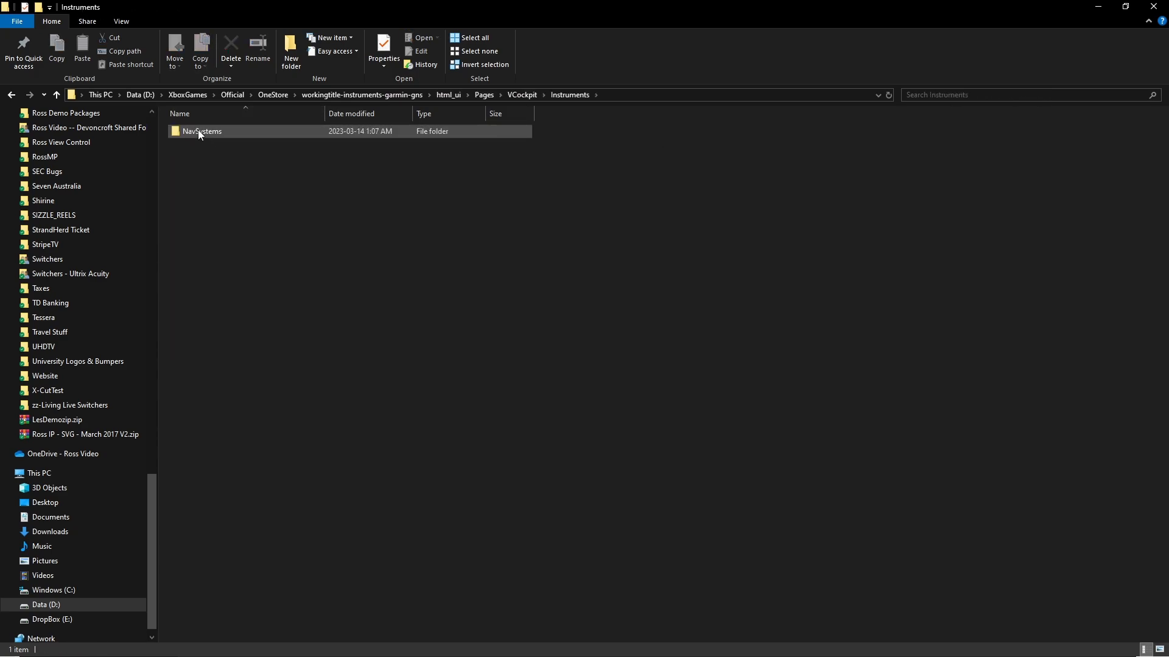
pyautogui.doubleClick(203, 131)
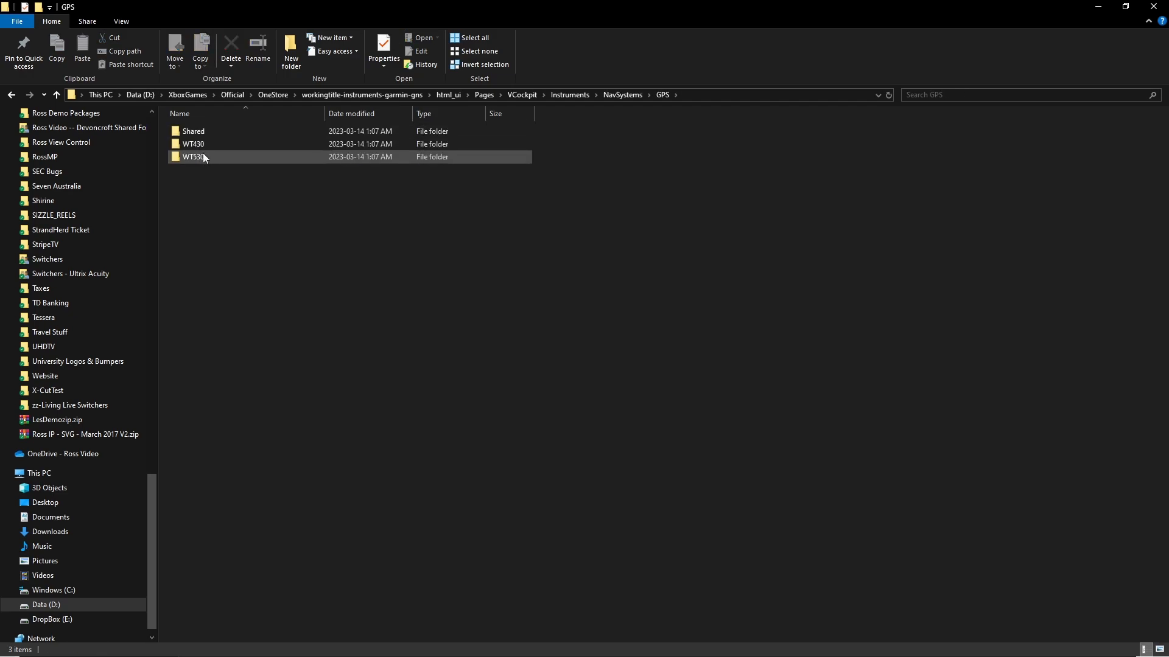
pyautogui.doubleClick(193, 156)
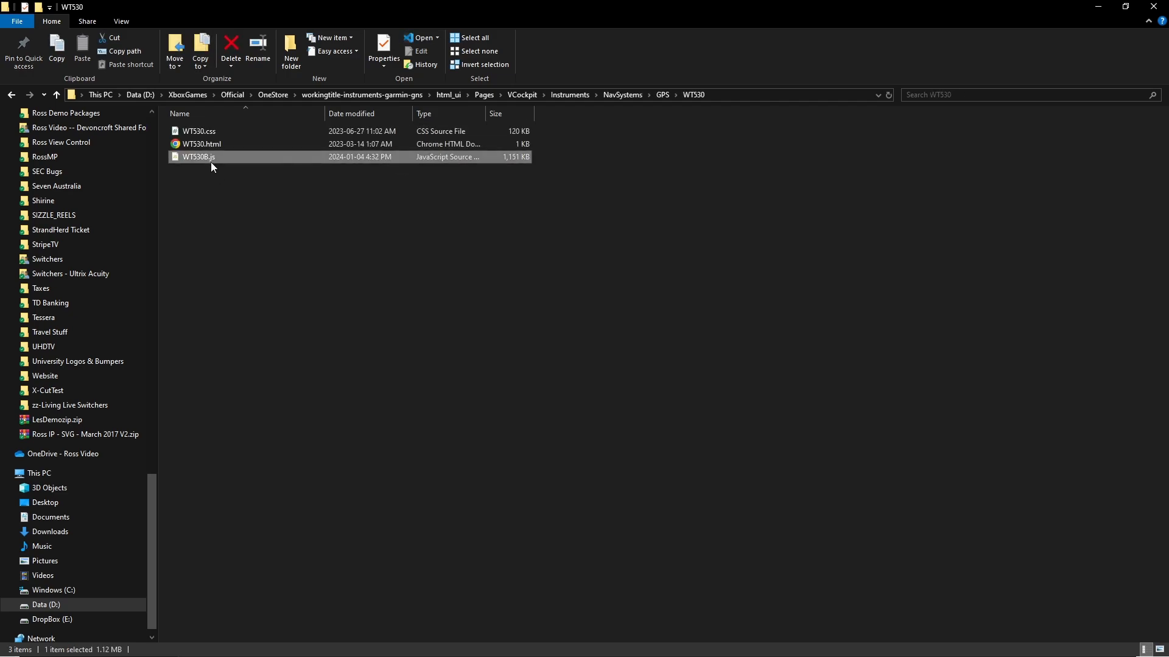
pyautogui.rightClick(199, 157)
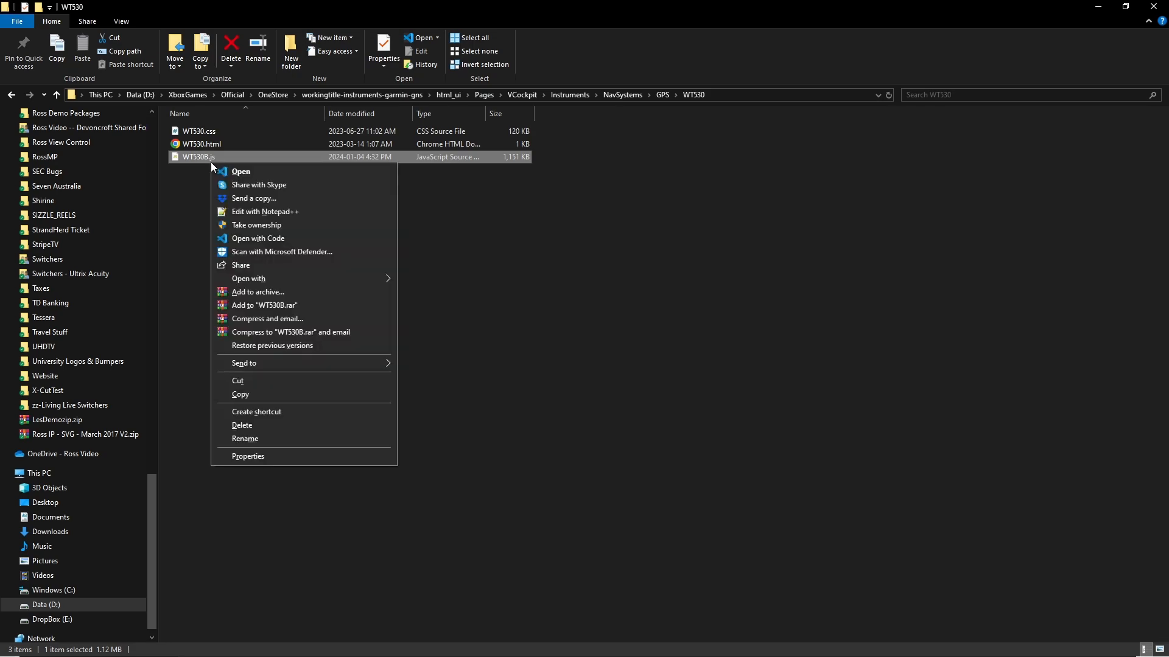
pyautogui.moveTo(263, 216)
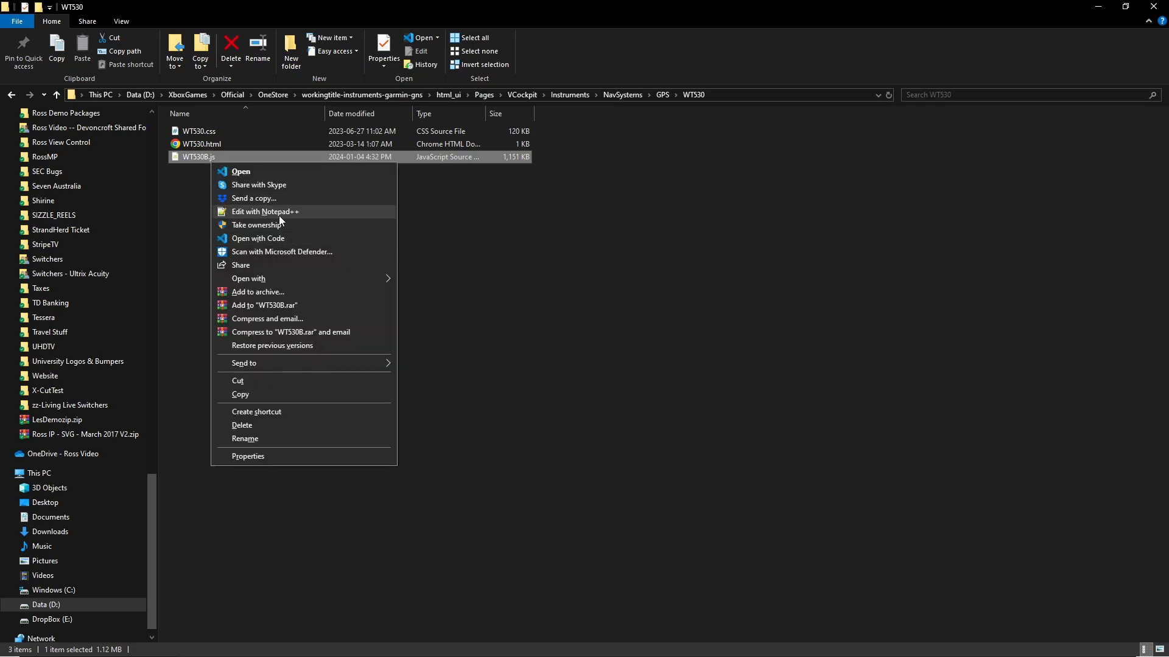
pyautogui.moveTo(654, 272)
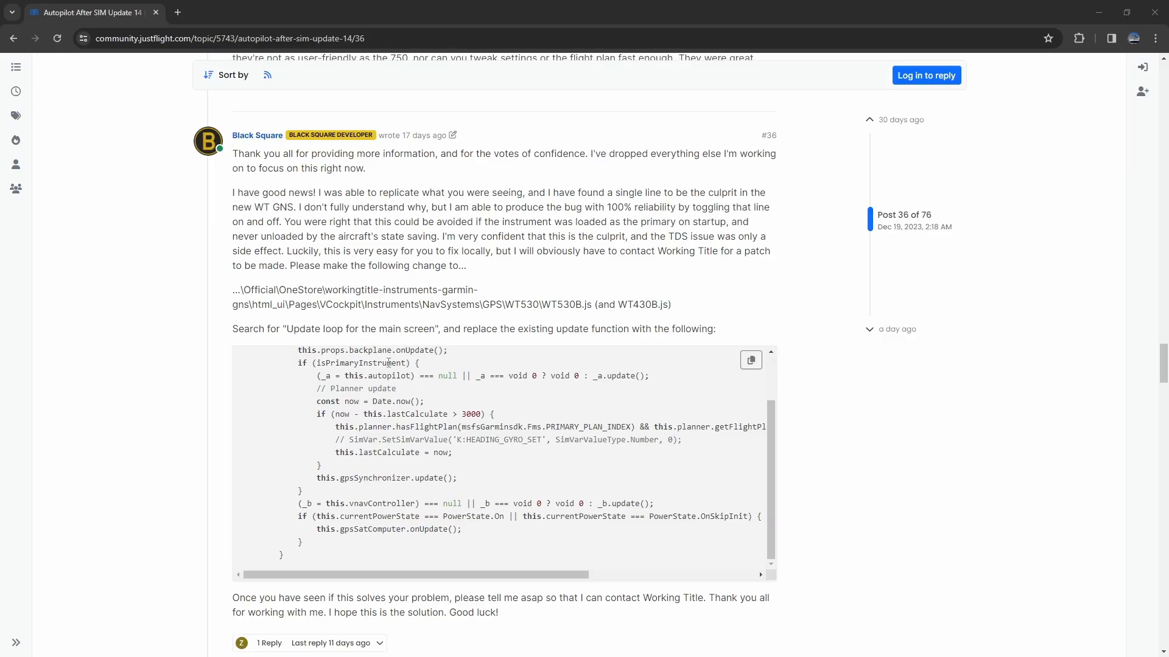
# Scroll post #36 to show the replacement update() function for WT530B.js and WT430B.js.
pyautogui.scroll(-3)
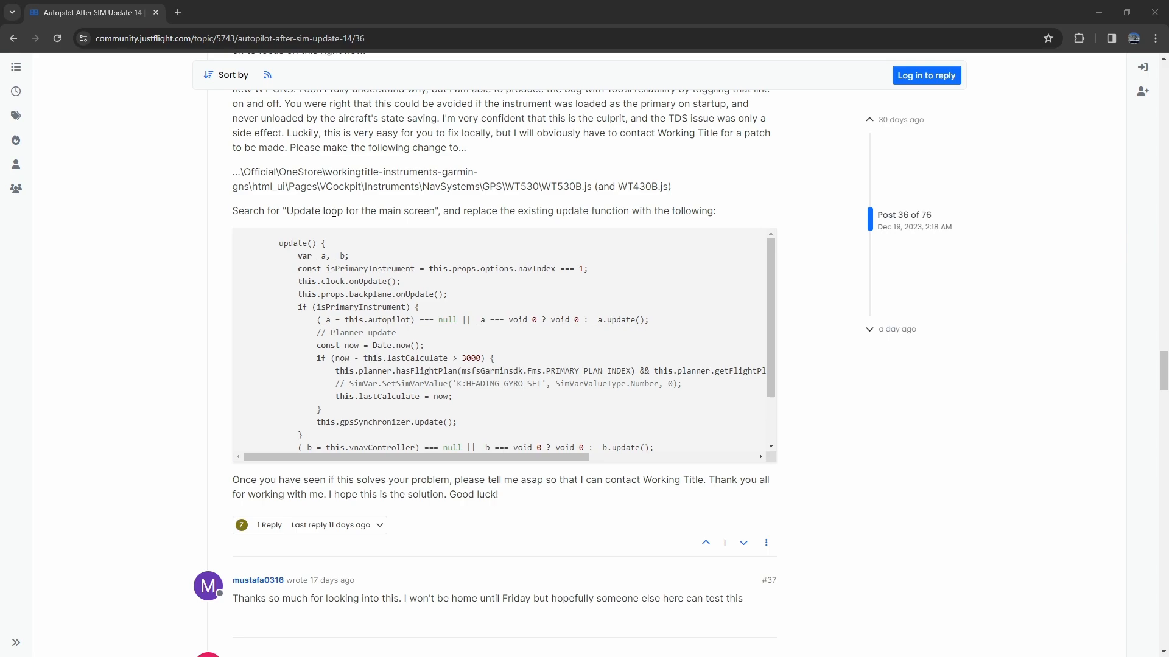
pyautogui.moveTo(435, 229)
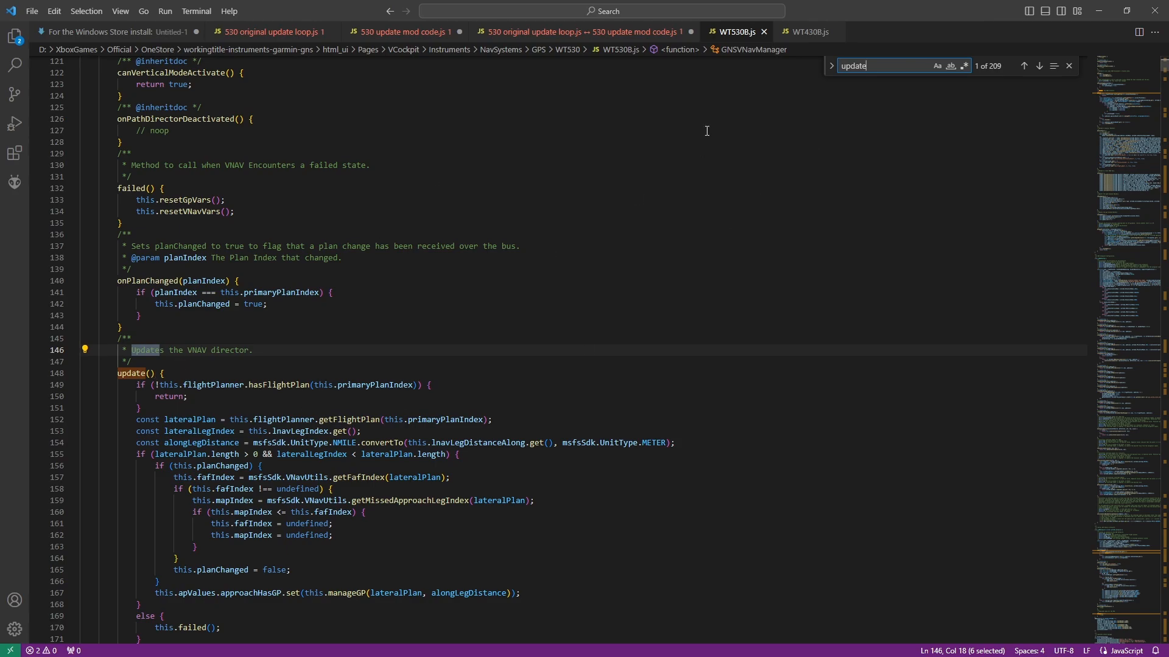
pyautogui.moveTo(877, 77)
pyautogui.write(' loop')
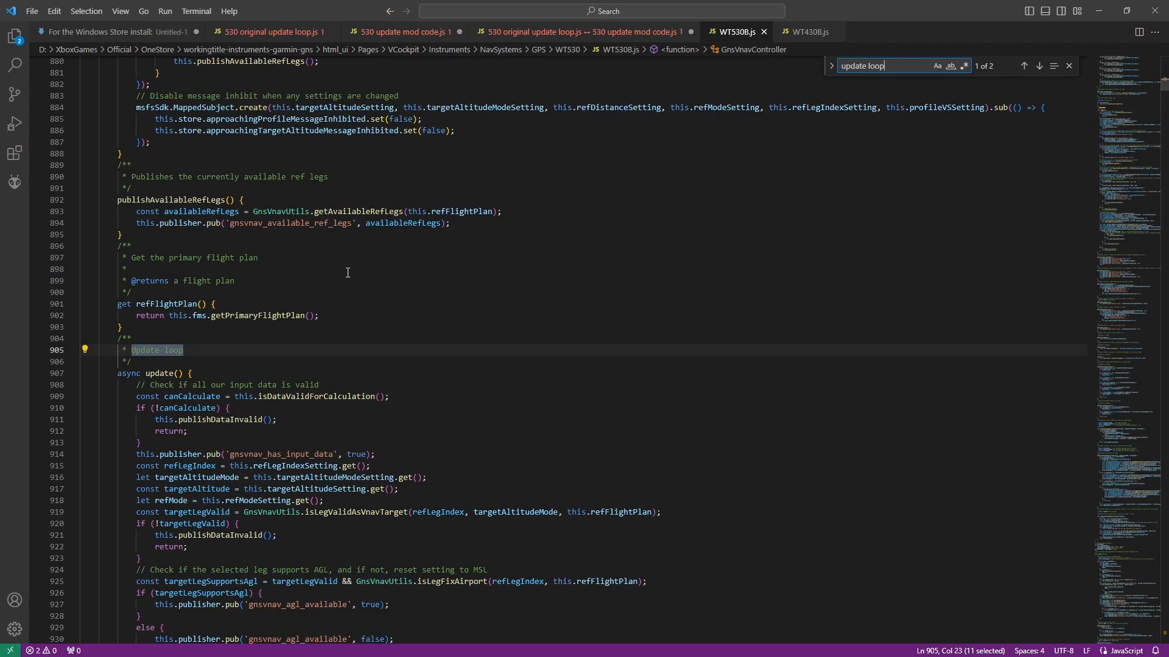
pyautogui.moveTo(531, 315)
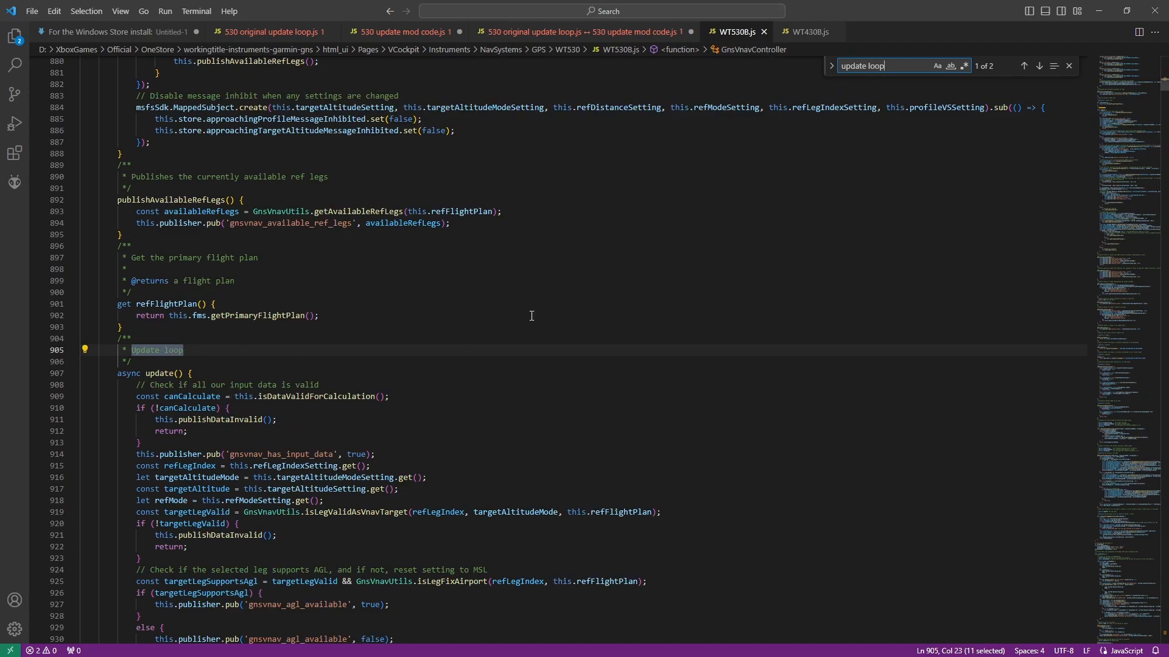
pyautogui.moveTo(843, 97)
pyautogui.write(' for')
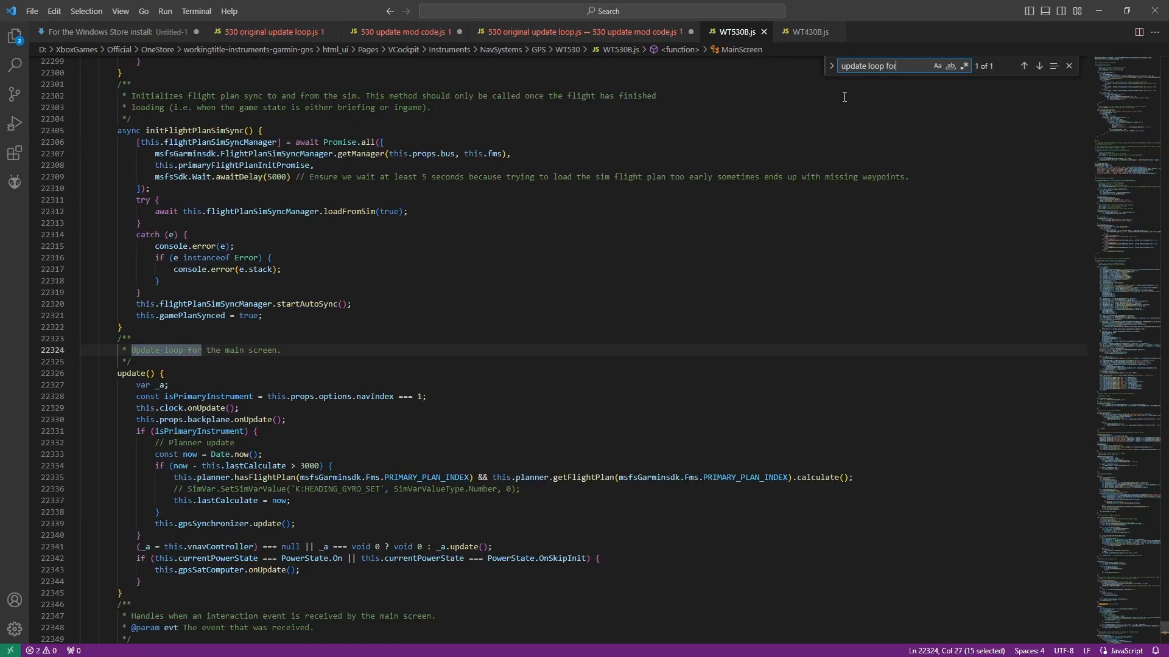
# Find 'Update loop for the main screen' in WT530B.js and select the old update() for replacement.
pyautogui.write('the')
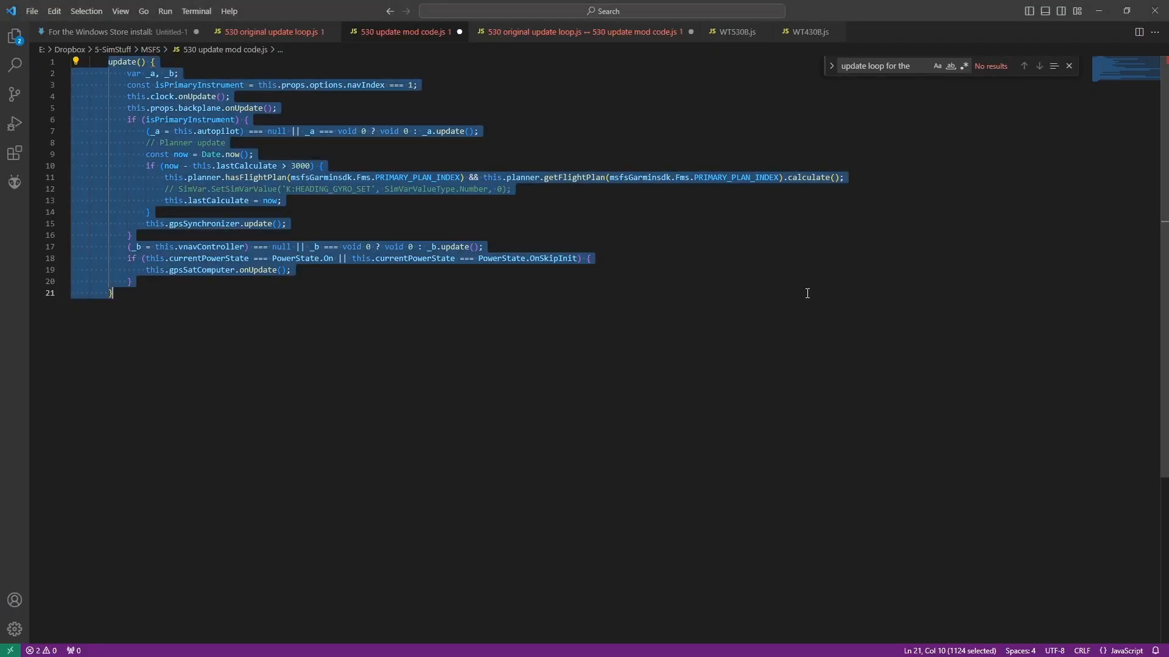
pyautogui.click(735, 31)
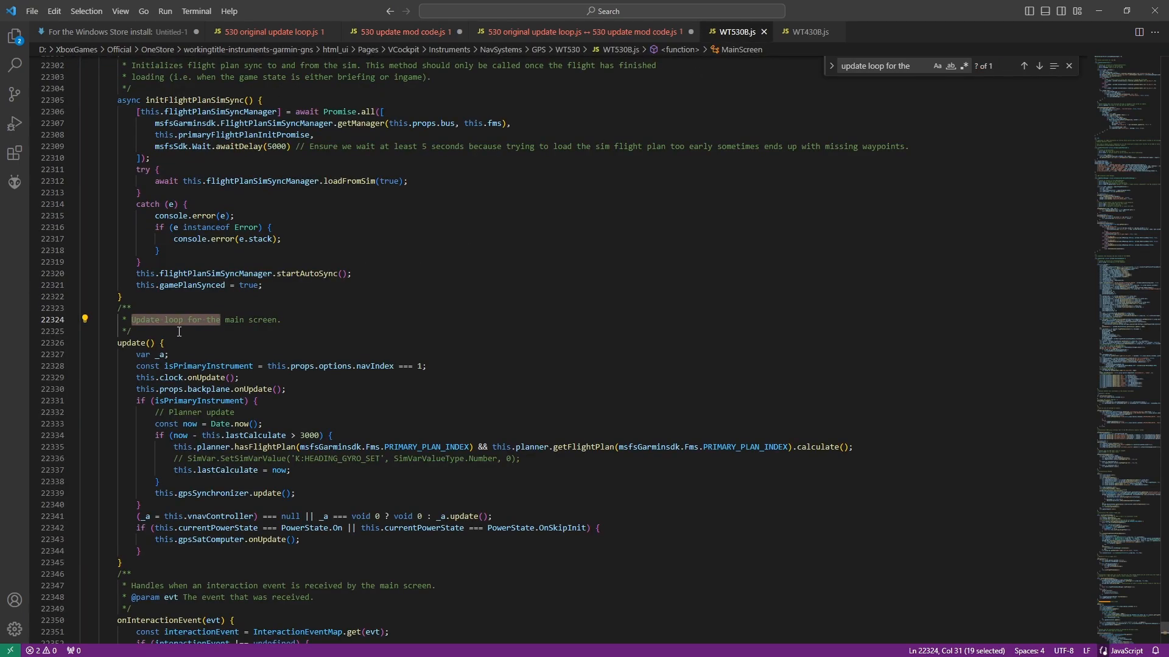
pyautogui.scroll(-3)
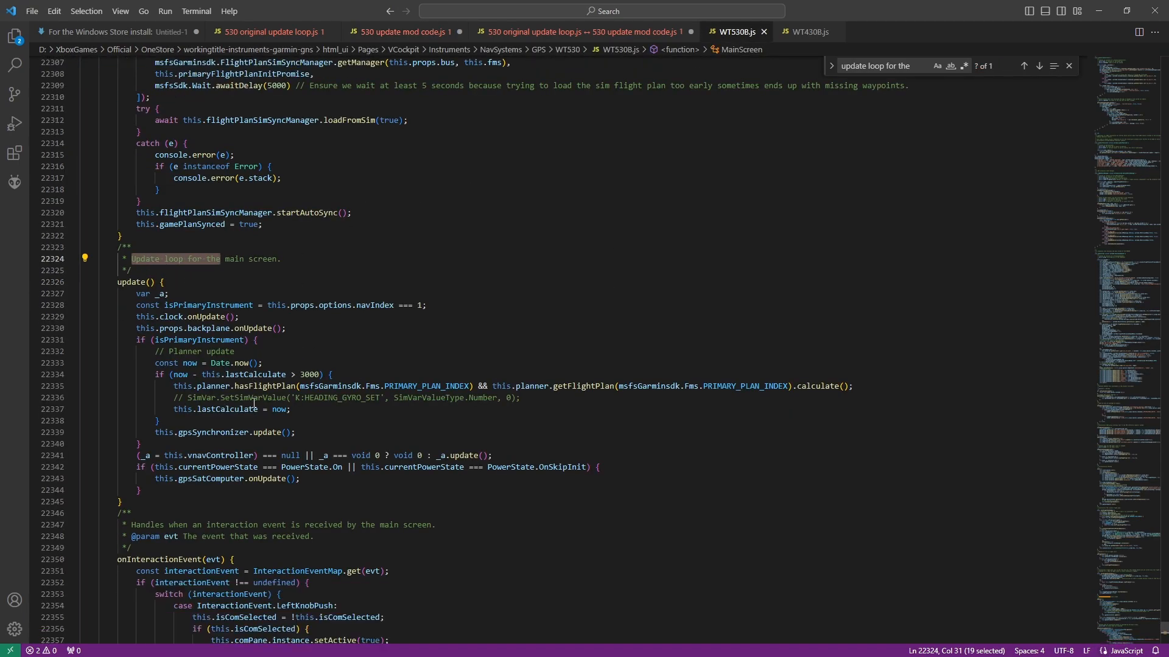
pyautogui.click(132, 490)
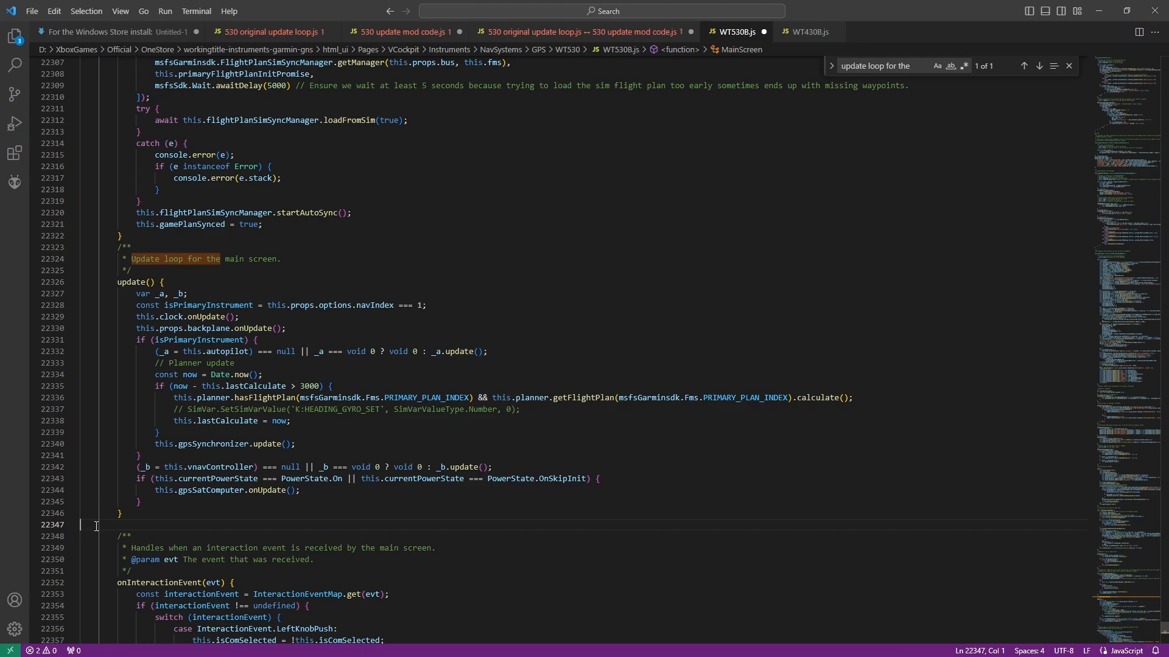
pyautogui.moveTo(137, 535)
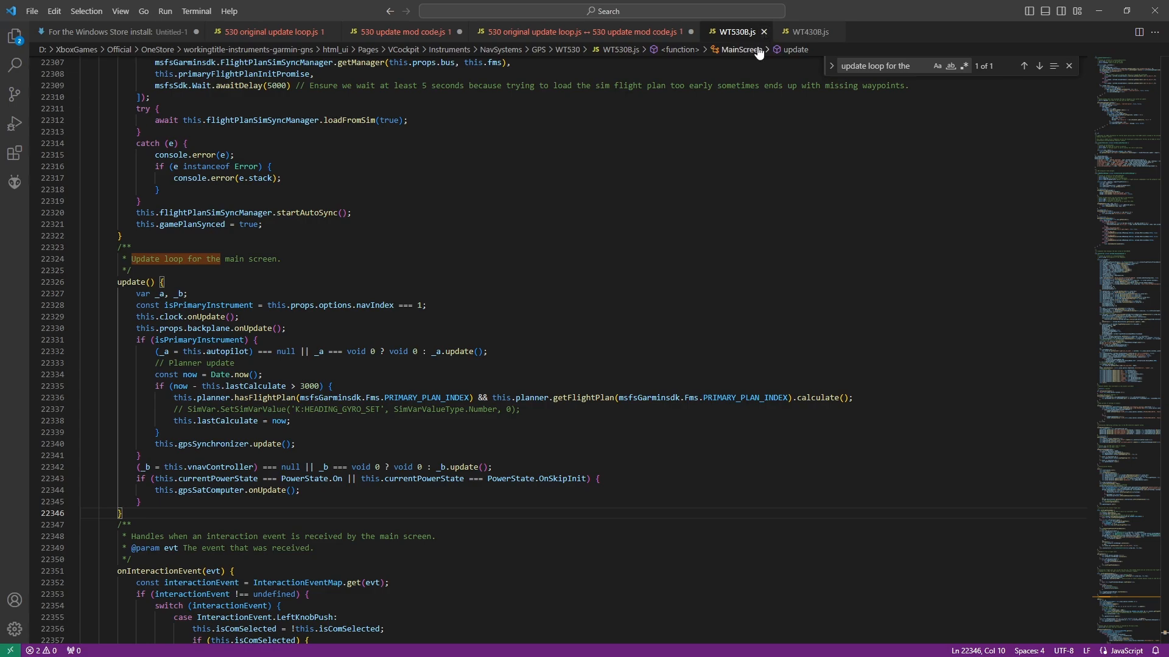
pyautogui.moveTo(100, 387)
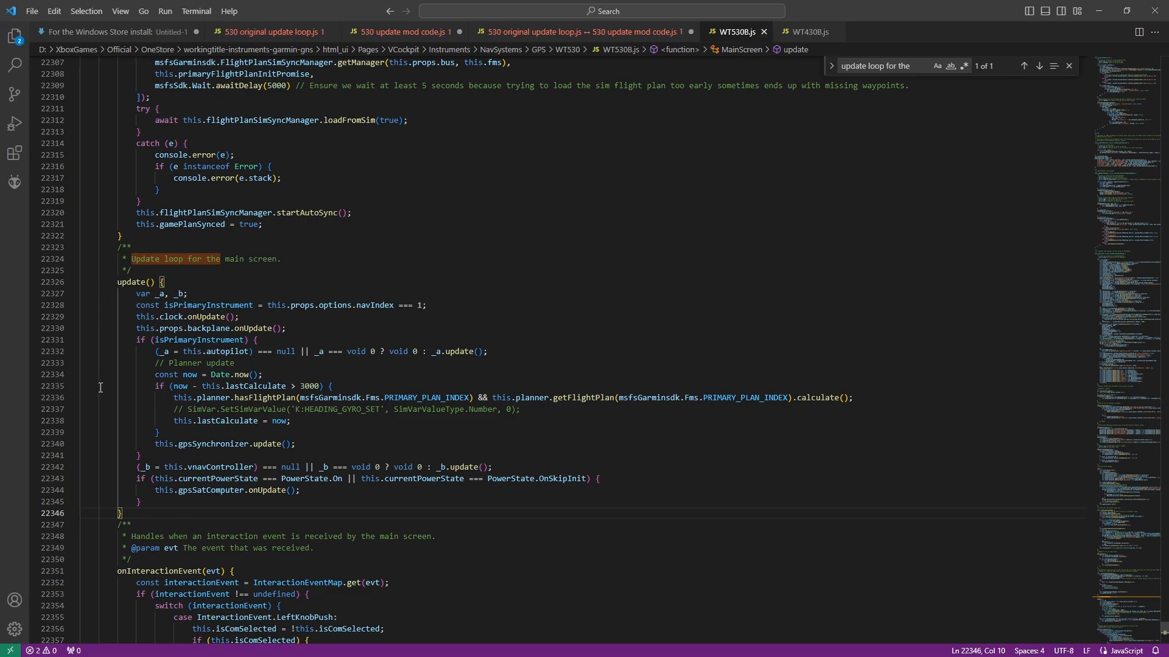
pyautogui.moveTo(785, 48)
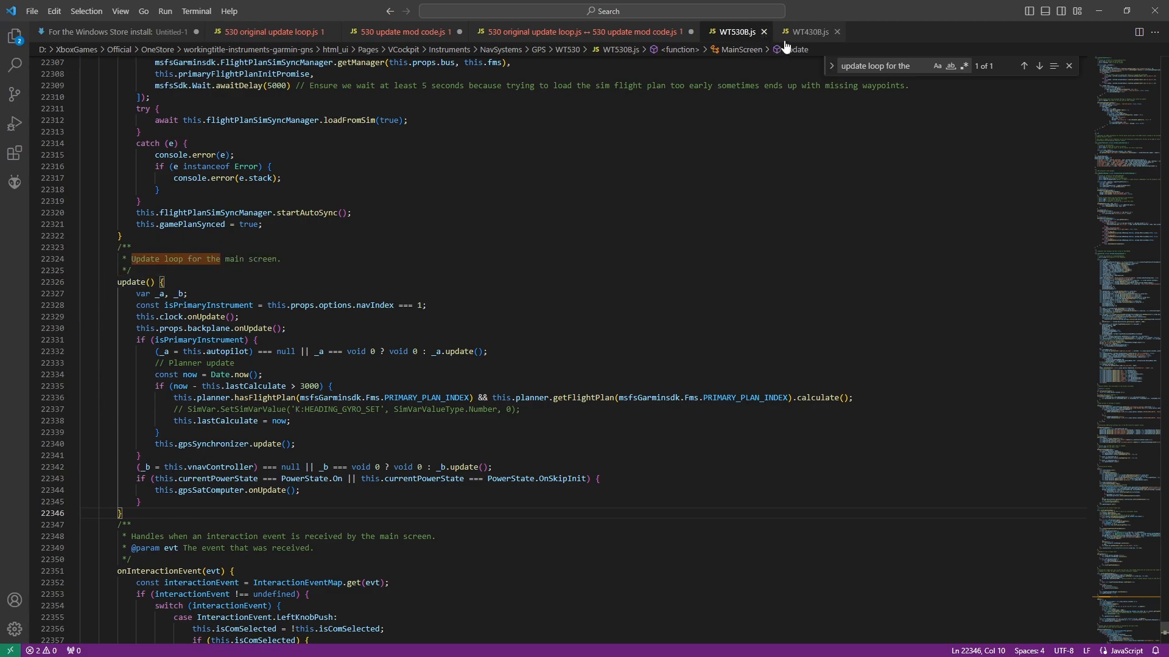
# In the WT430B.js tab, scroll to the main-screen update() function to replace it.
pyautogui.click(808, 31)
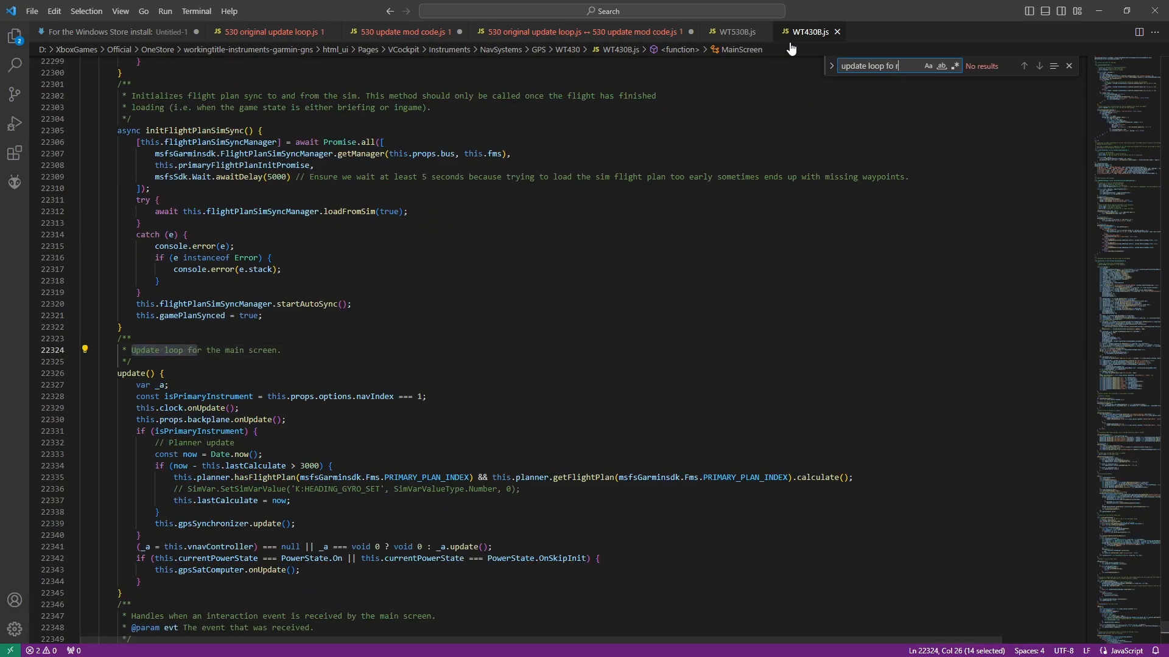
pyautogui.scroll(-3)
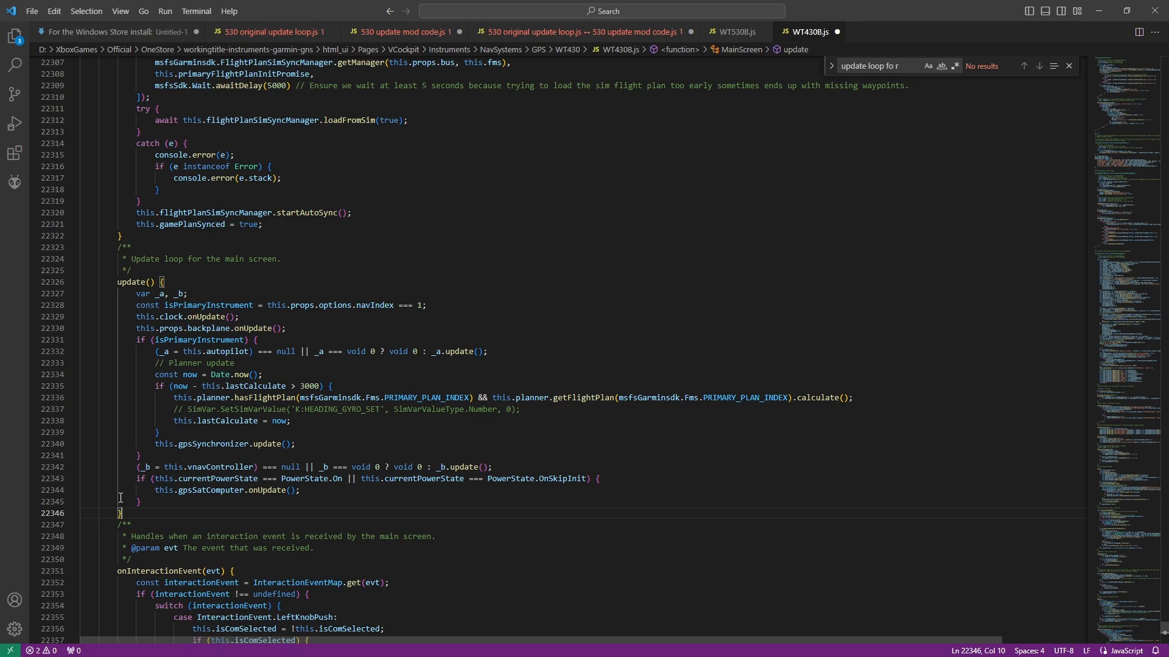
pyautogui.moveTo(821, 40)
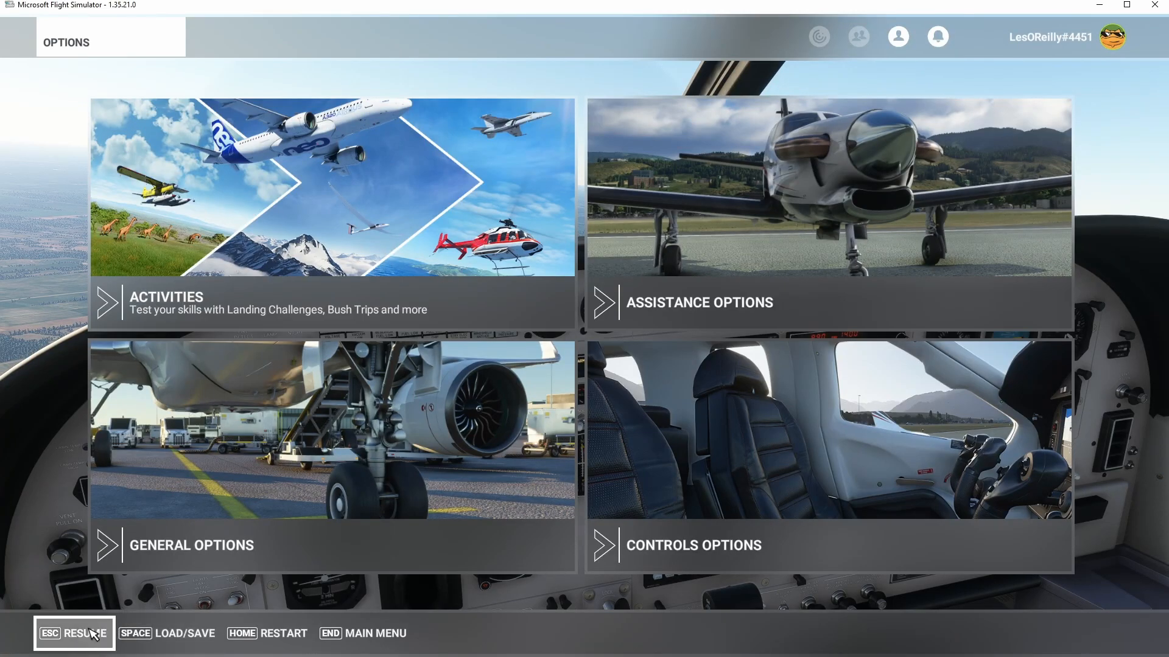
# Set Developer Mode to ON under General Options > Developers and return to the options screen.
pyautogui.click(191, 545)
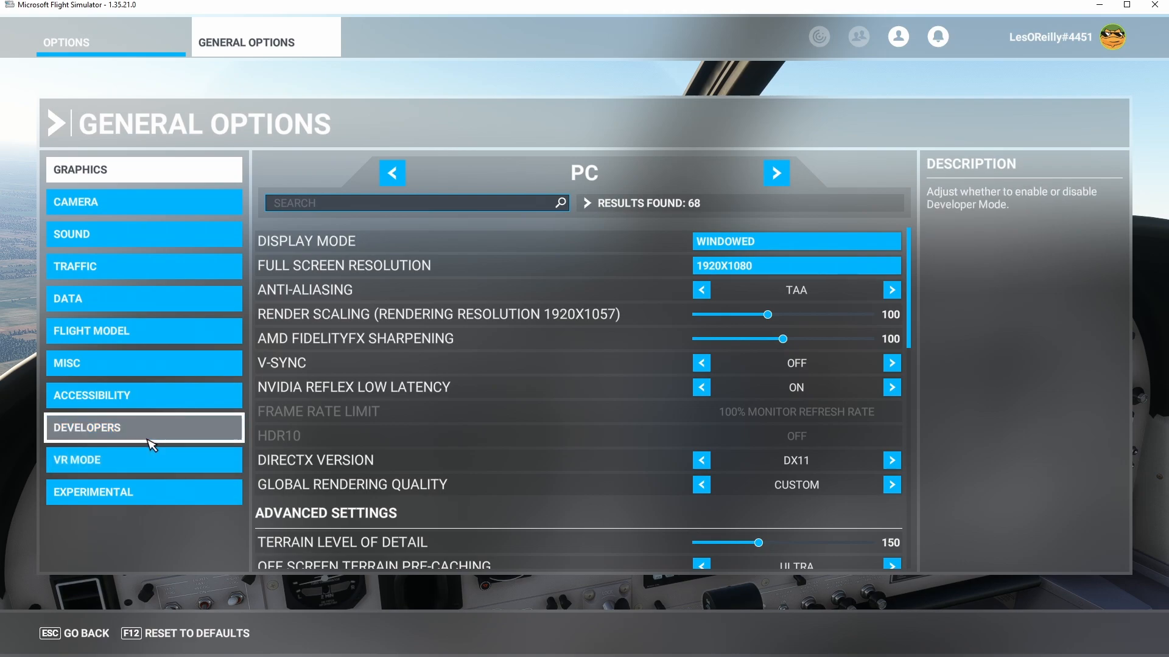
pyautogui.click(143, 427)
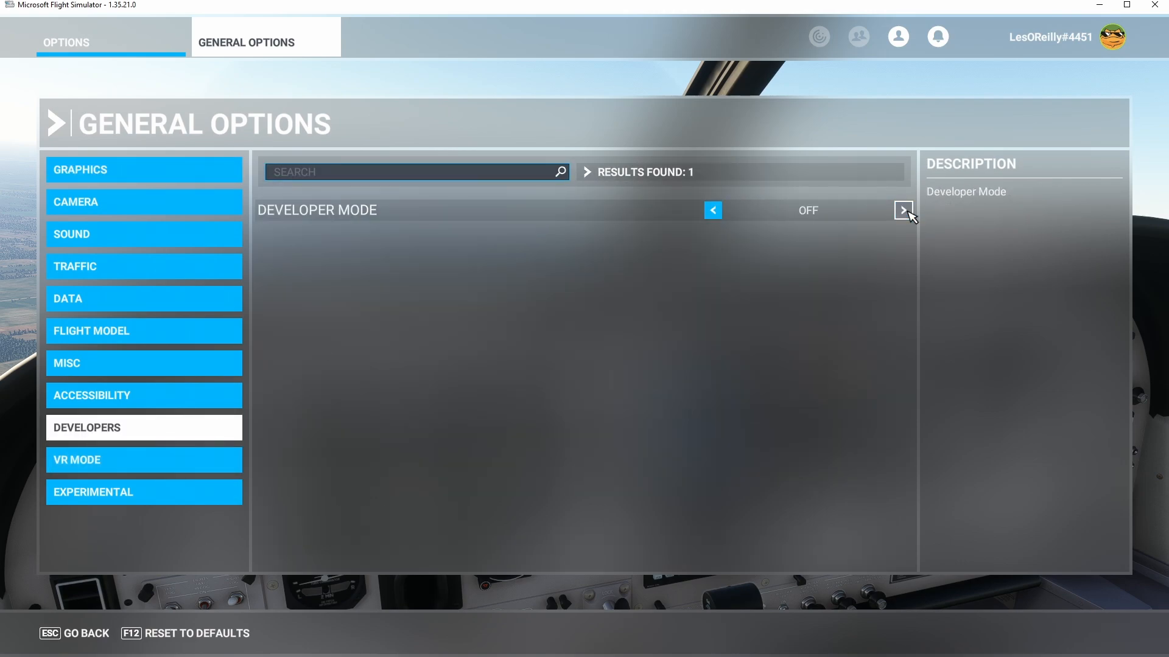
pyautogui.click(902, 210)
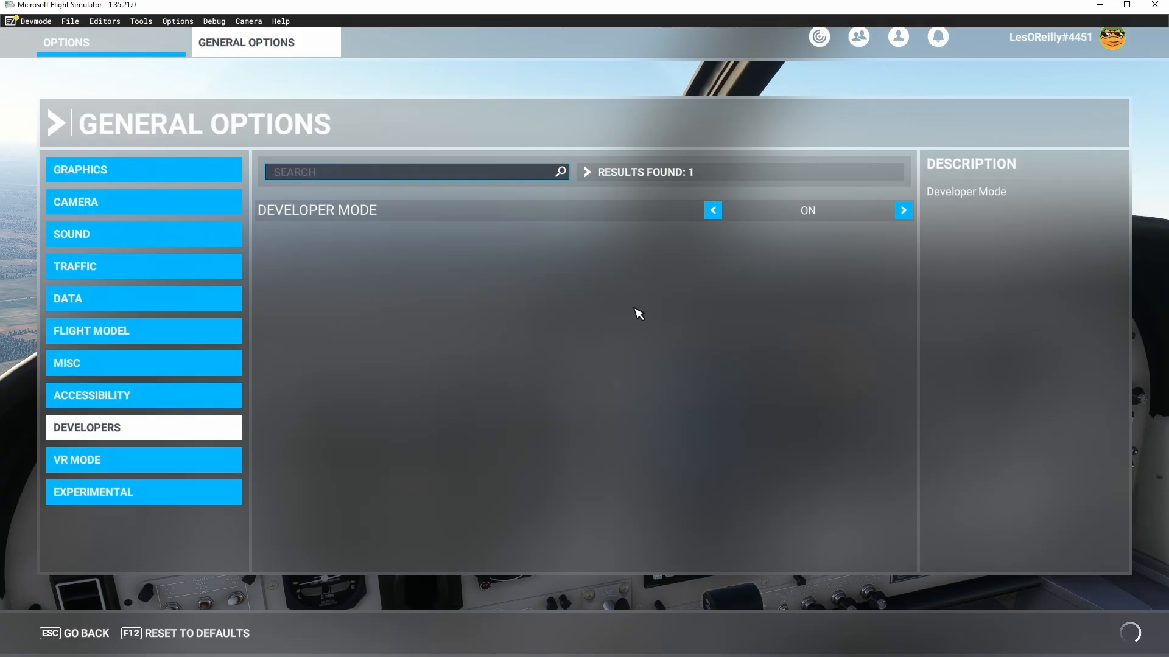
pyautogui.click(74, 634)
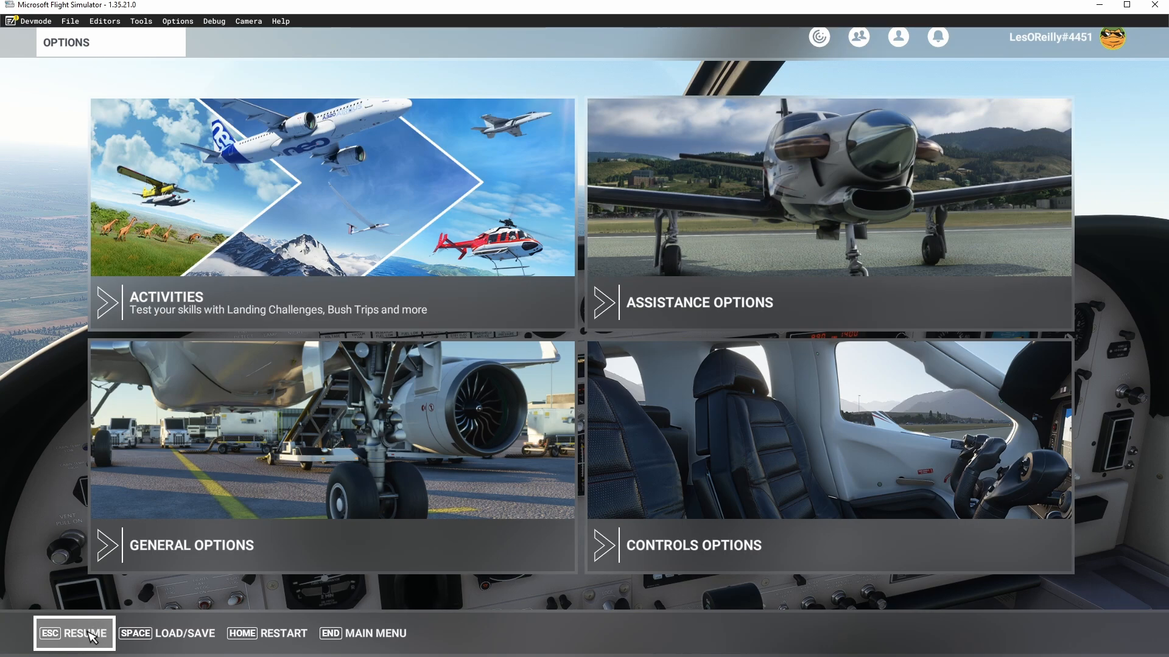
# Resume the flight and open Tools > Virtual File System from the Devmode menu bar.
pyautogui.click(73, 634)
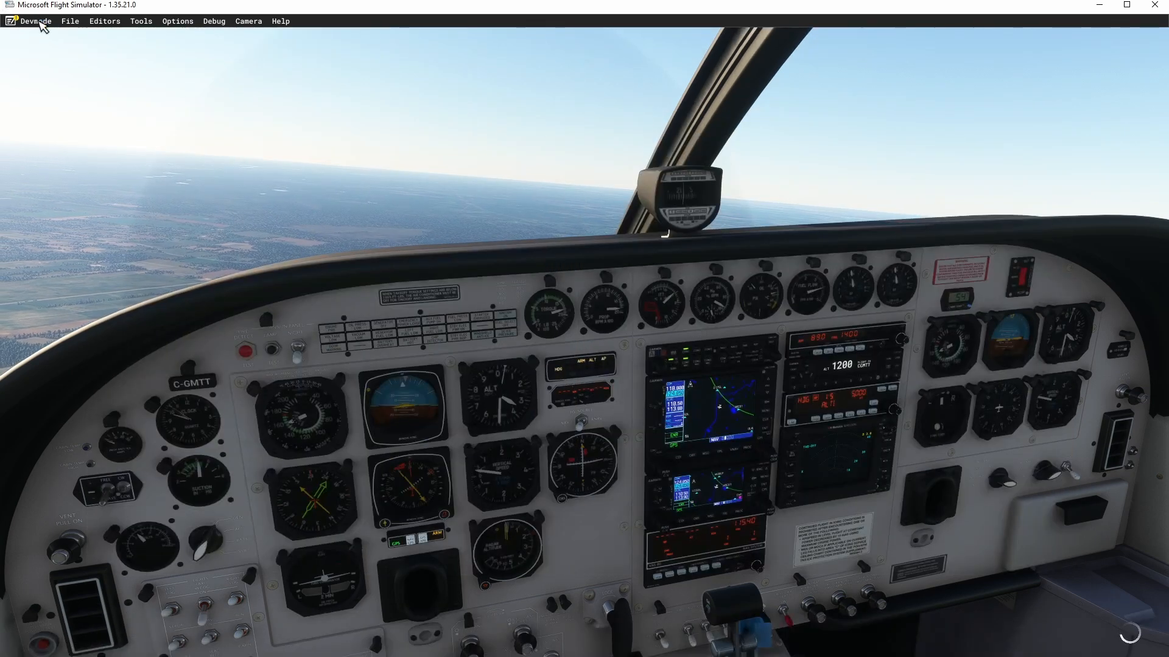
pyautogui.click(140, 20)
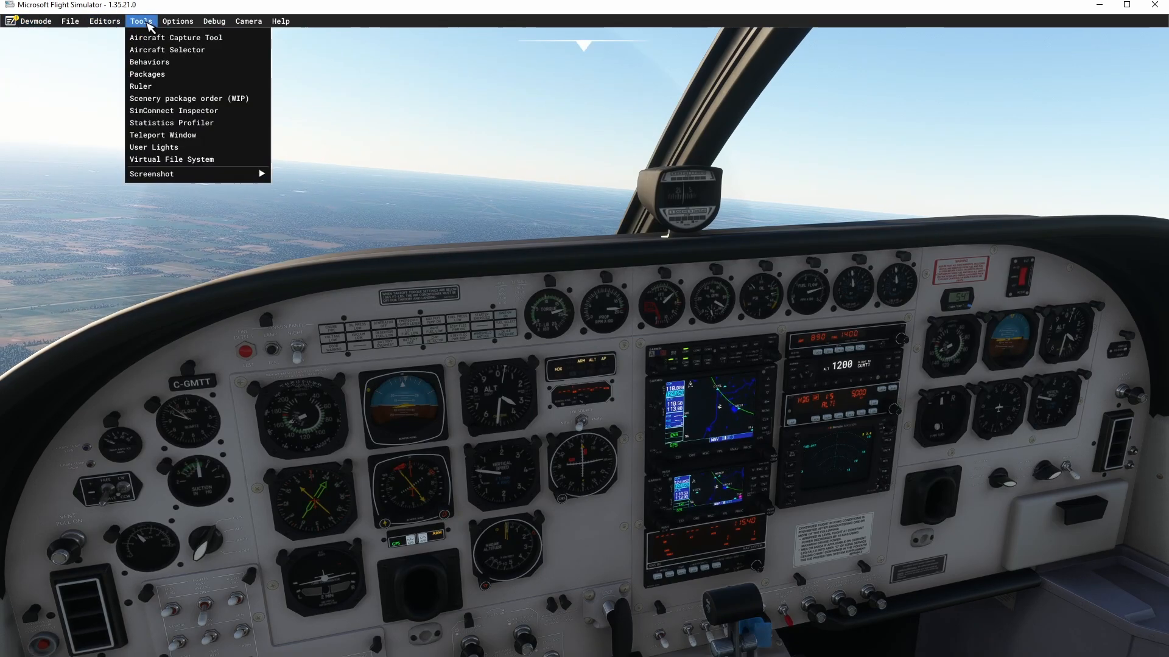
pyautogui.click(149, 62)
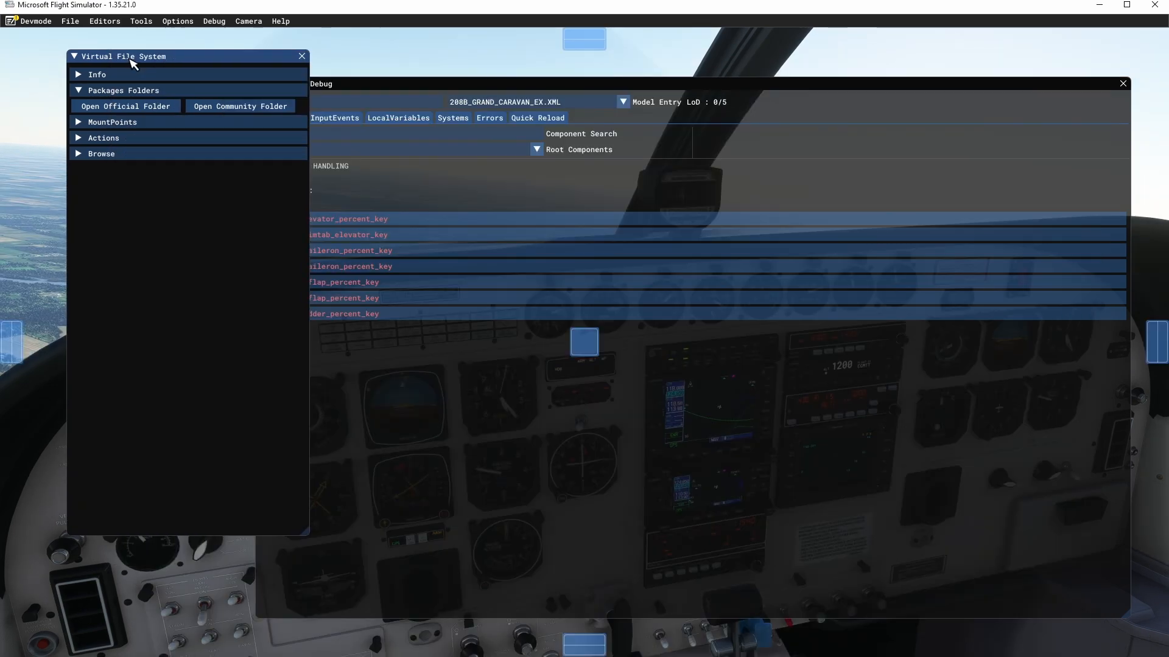
pyautogui.click(140, 20)
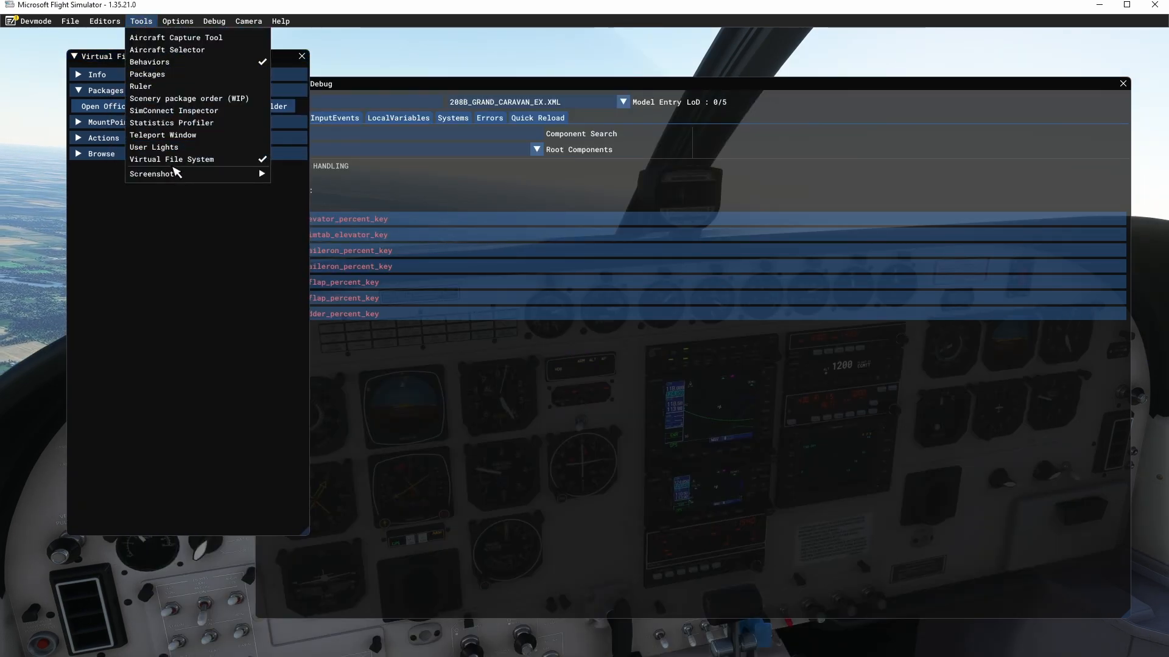
pyautogui.click(121, 90)
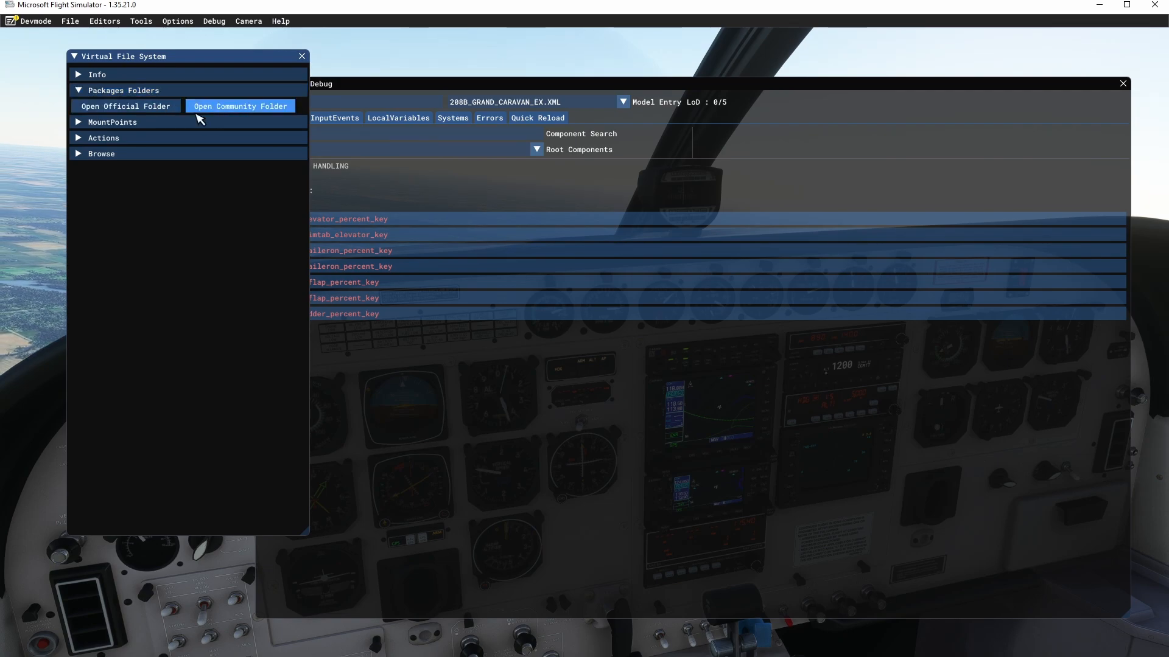
pyautogui.moveTo(125, 106)
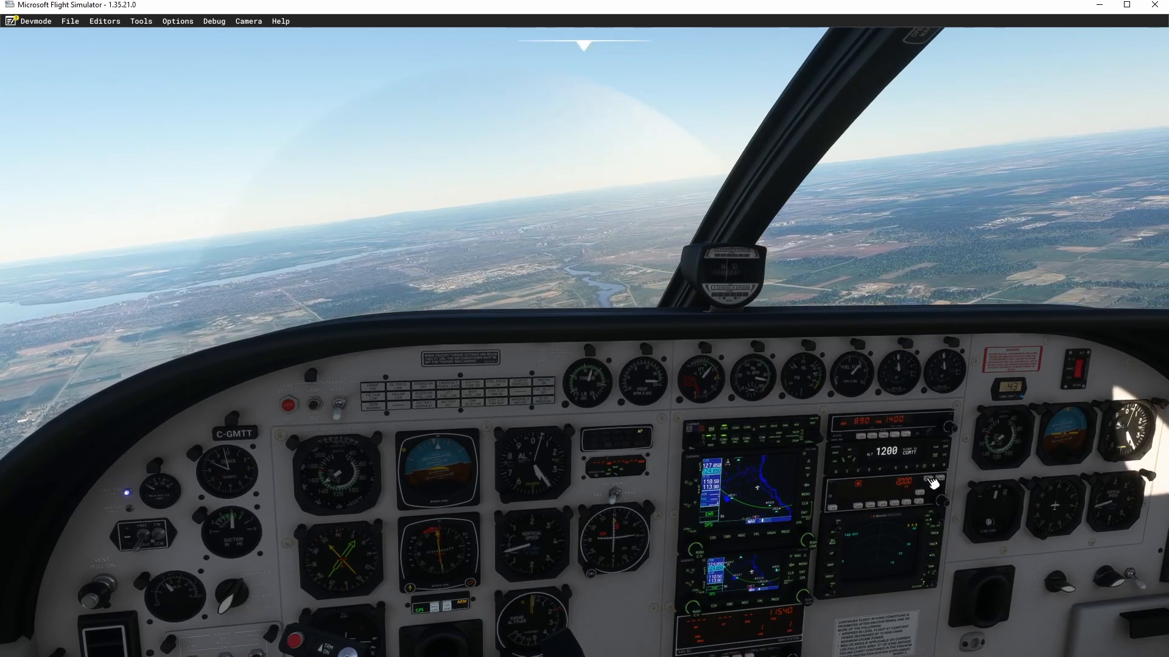
pyautogui.moveTo(857, 513)
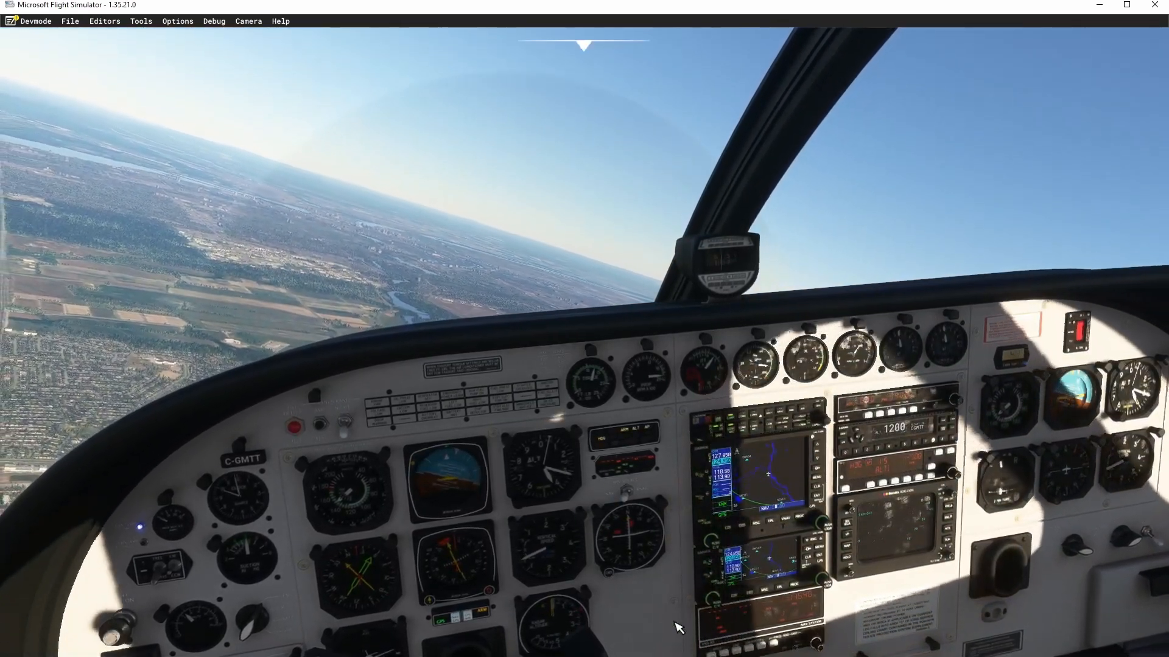
pyautogui.moveTo(677, 628)
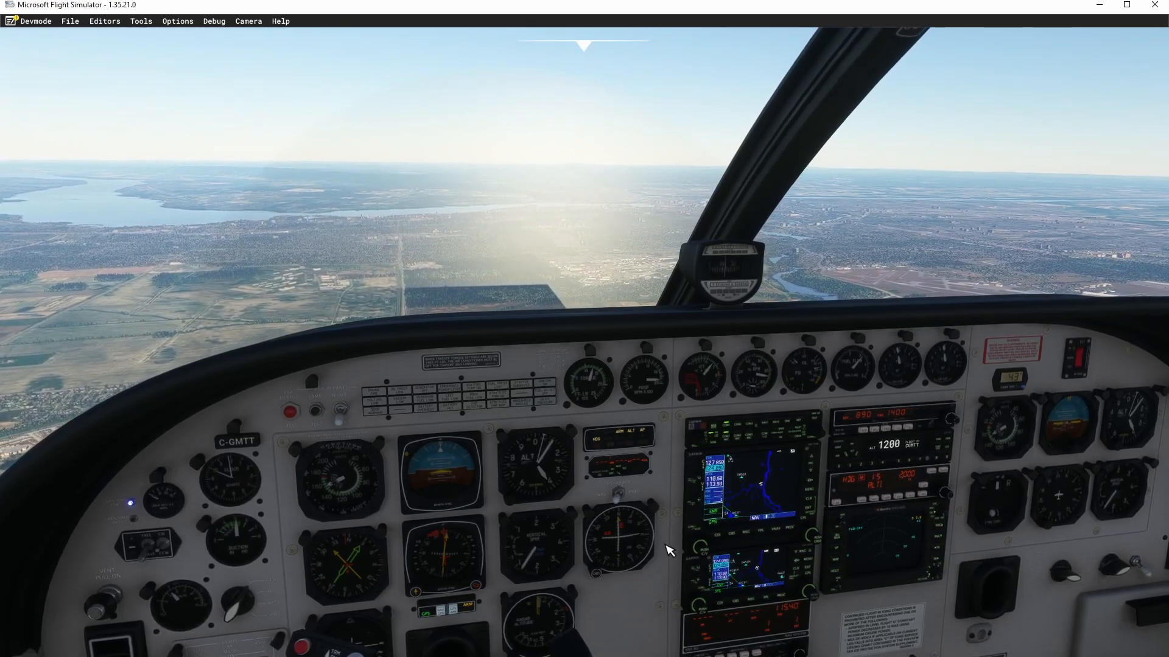
pyautogui.moveTo(844, 481)
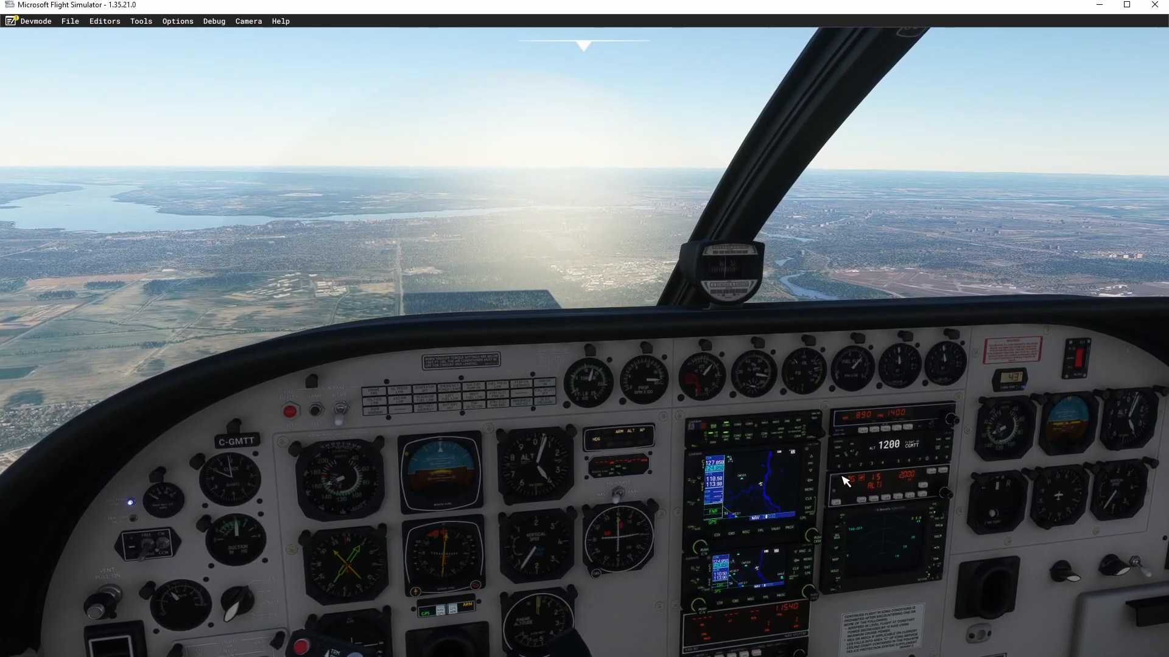